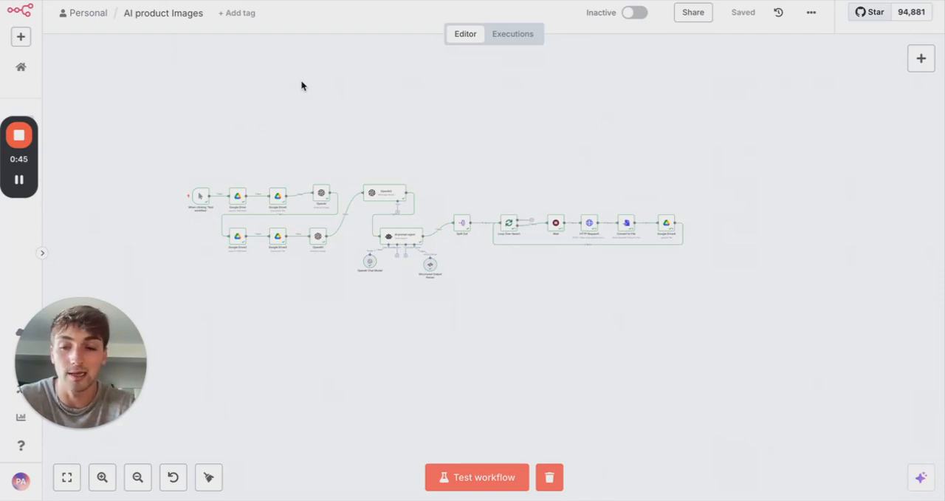
mouse_move(175, 179)
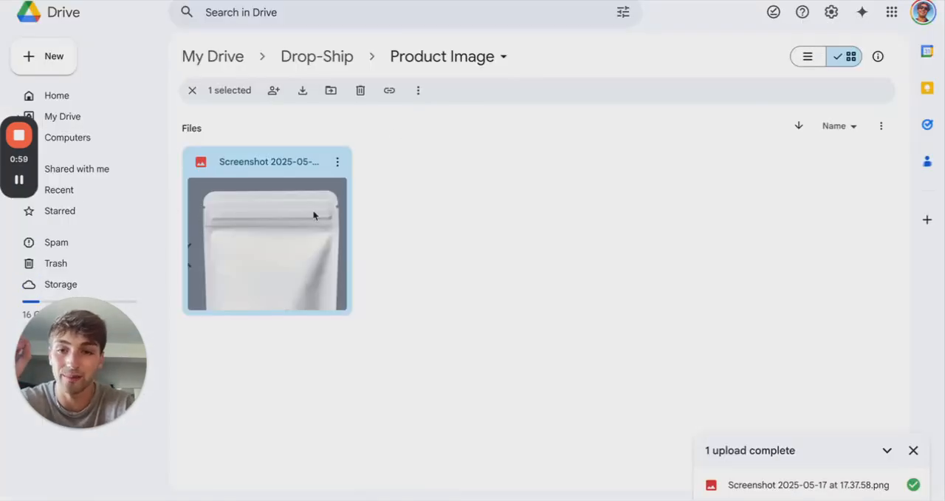
Step: Preview the Respire mouth-strips product photo in Drop-Ship > Product Image
double_click(267, 247)
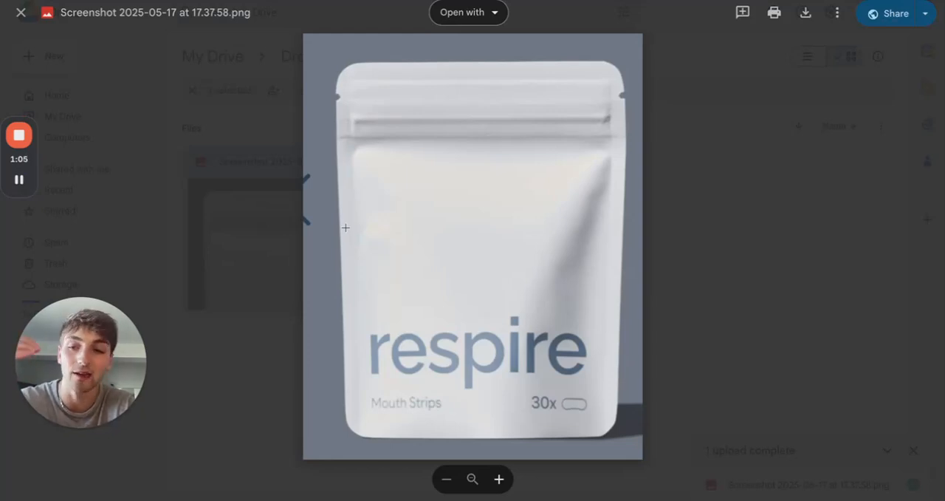
mouse_move(274, 196)
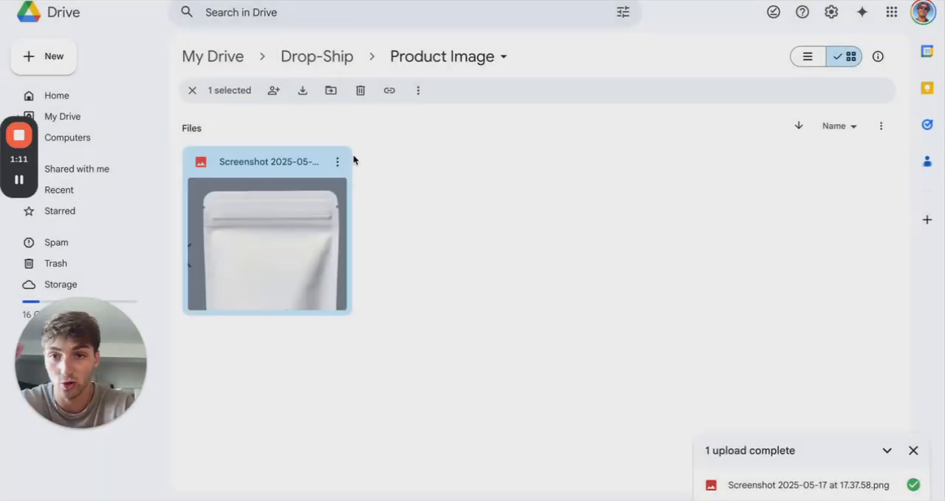
mouse_move(59, 190)
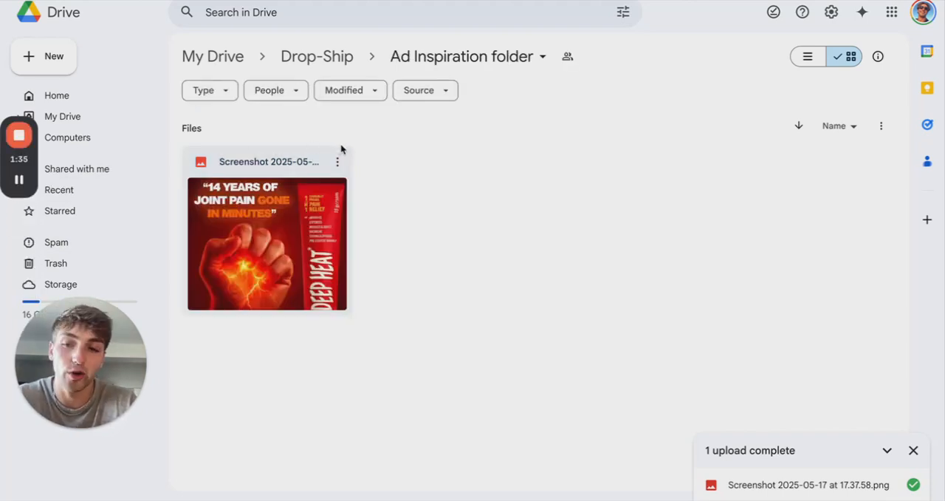
mouse_move(300, 221)
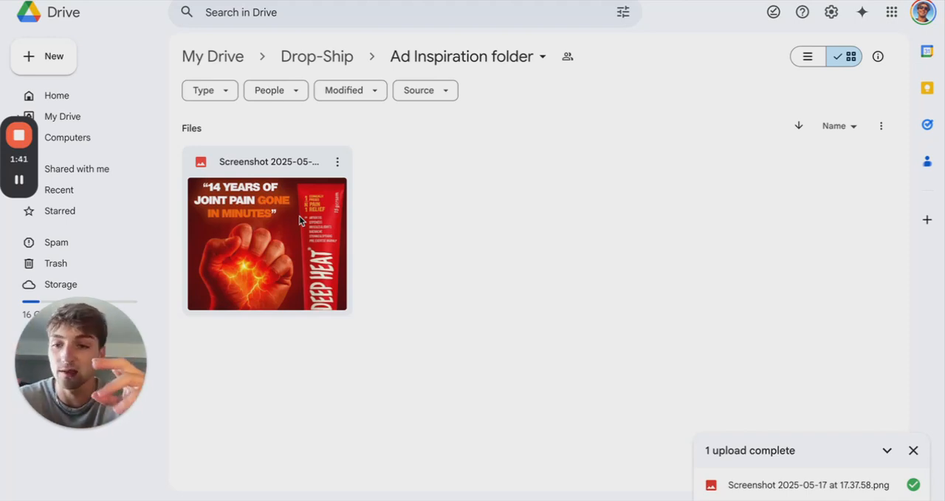
Step: Preview the Deep Heat joint pain ad in Ad Inspiration, then close it
double_click(266, 244)
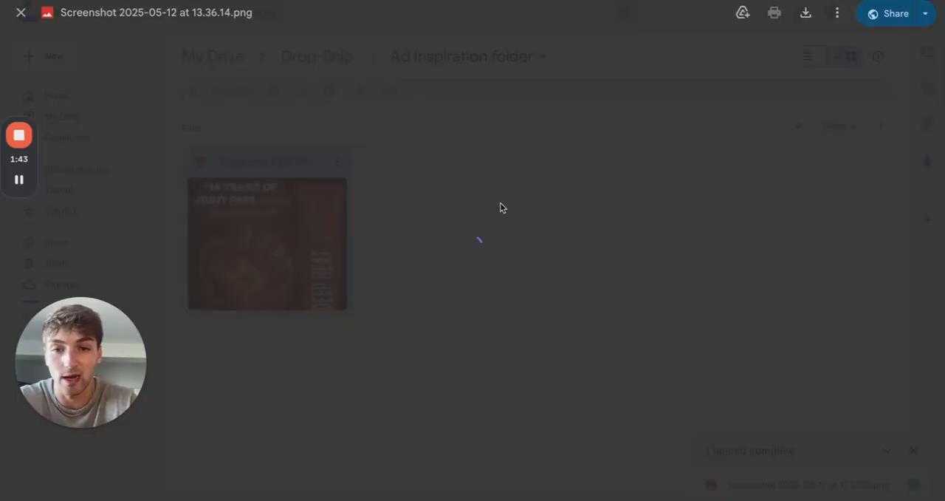
double_click(267, 244)
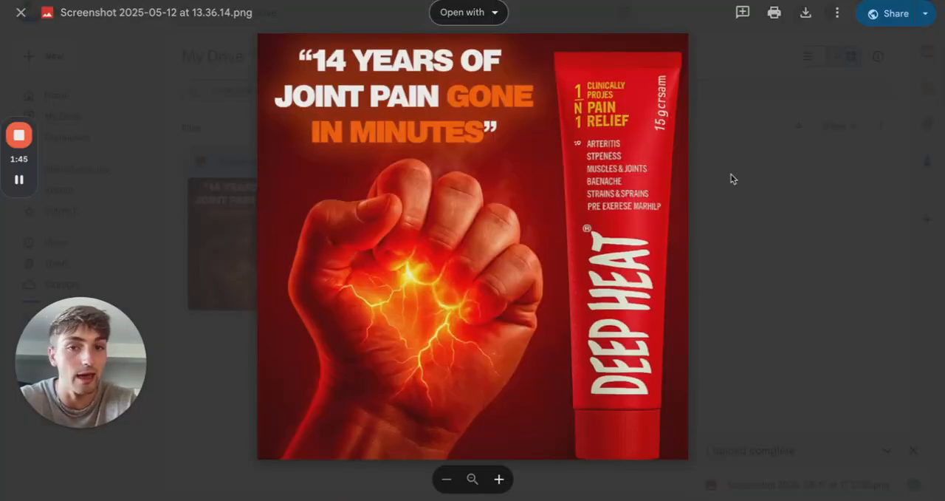
click(20, 13)
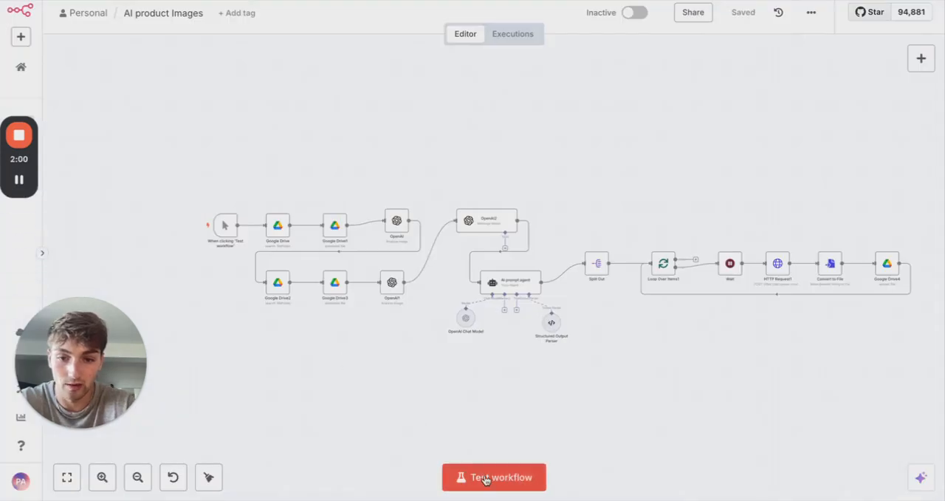
Step: Run a test of the whole AI product Images workflow
click(493, 476)
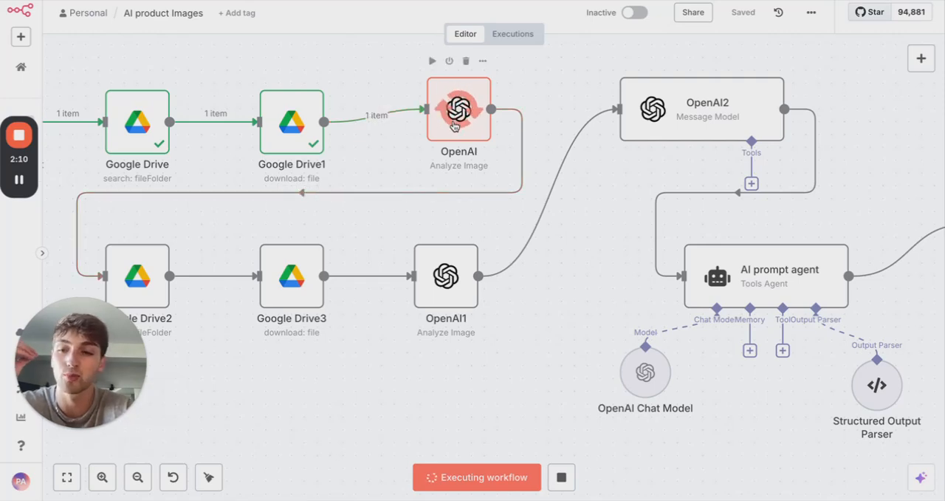
mouse_move(417, 44)
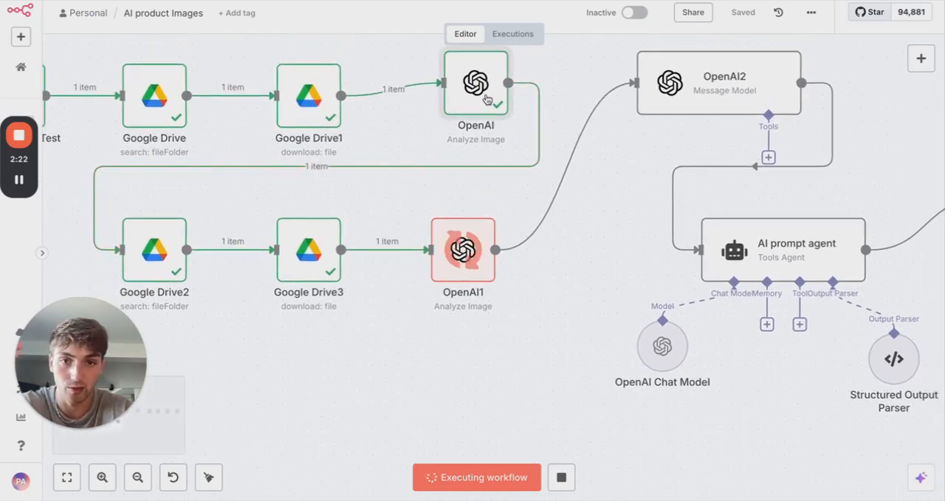
Step: Inspect the OpenAI Analyze Image node's style analysis of the inspiration ad
double_click(476, 82)
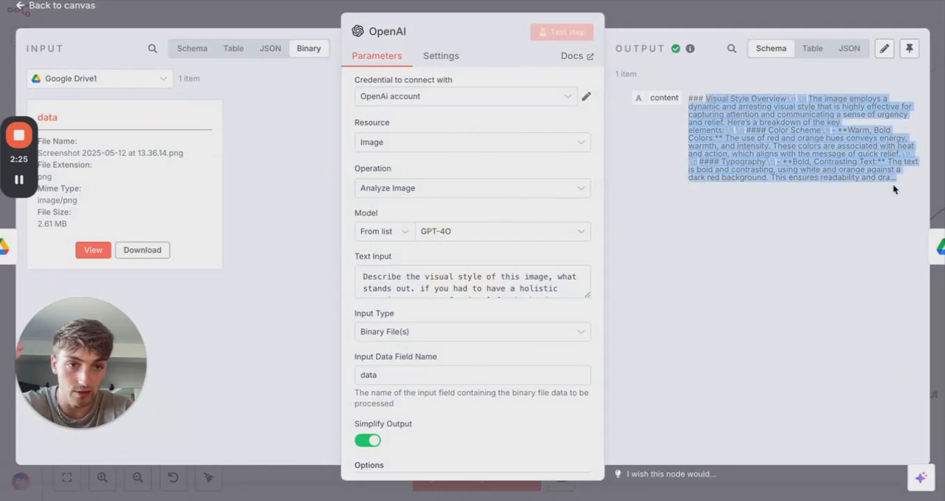
mouse_move(746, 55)
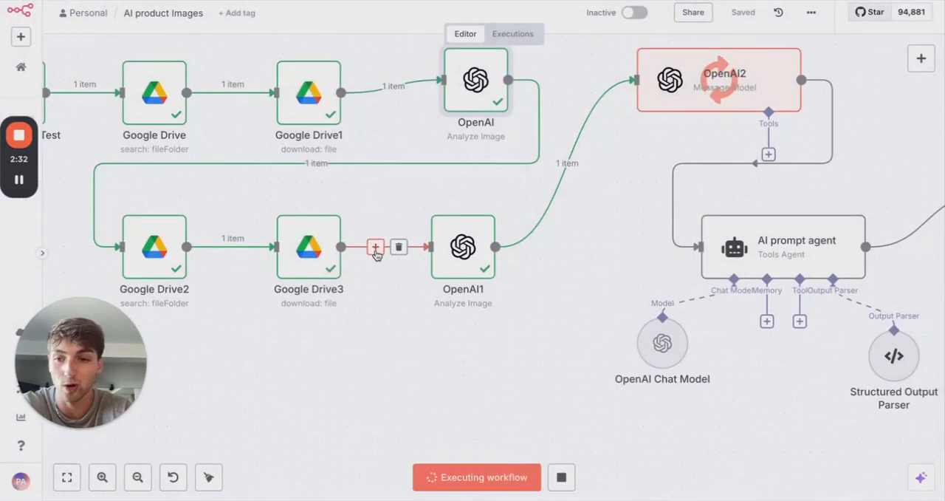
double_click(463, 247)
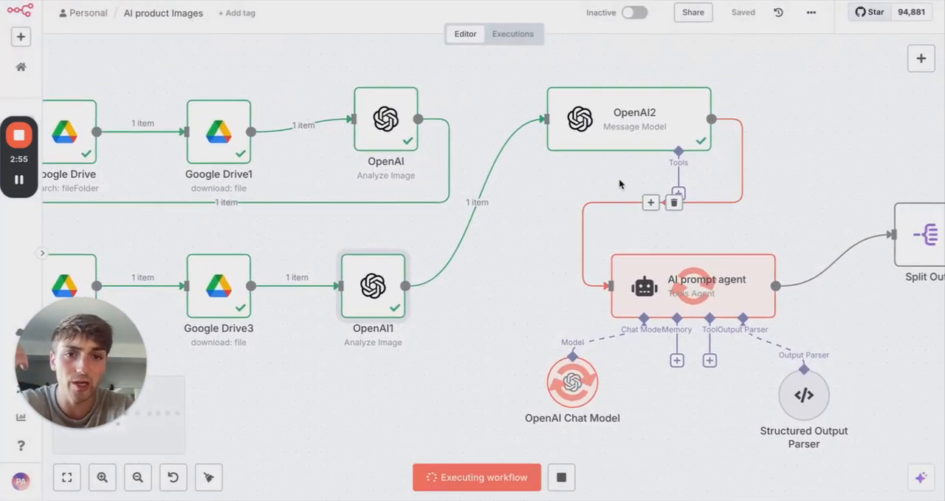
Step: Scroll through the OpenAI2 Message Model's generated Respire ad copy
double_click(628, 119)
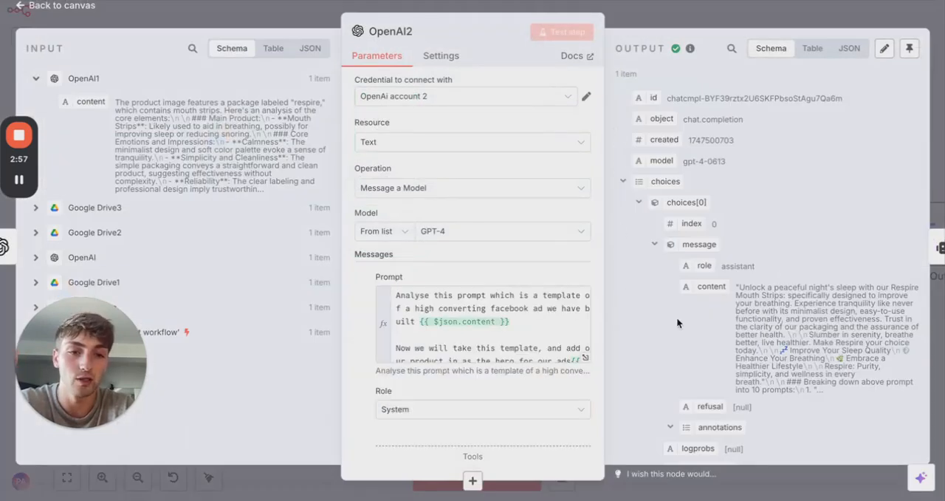
scroll(down, 3)
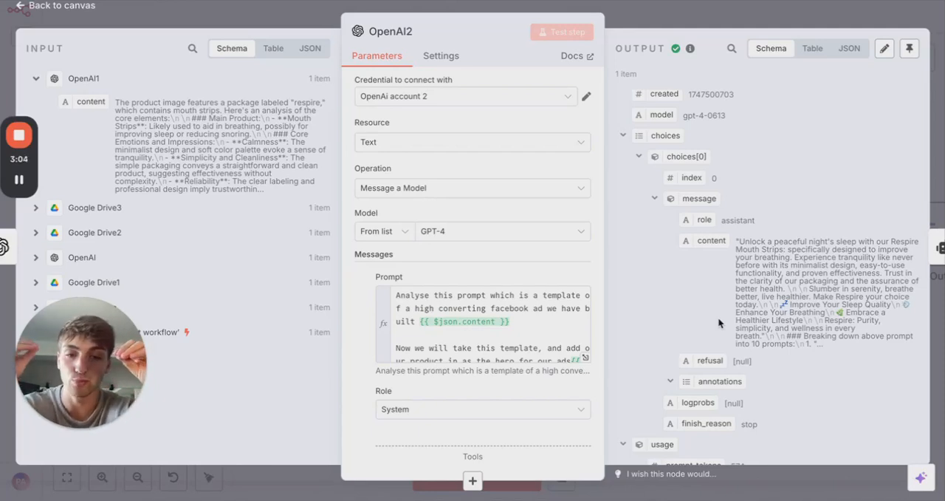
scroll(down, 3)
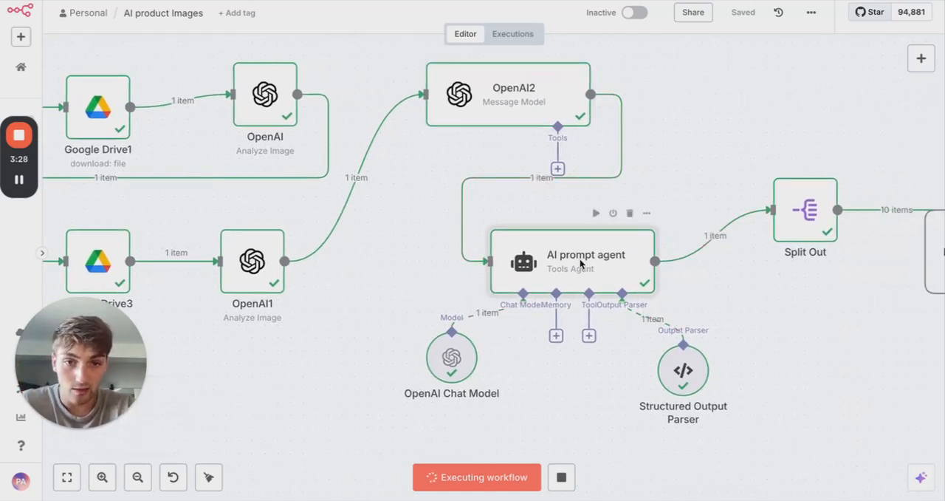
Step: Inspect the AI prompt agent output, then Split Out's 10 separate ad-image prompts
double_click(586, 262)
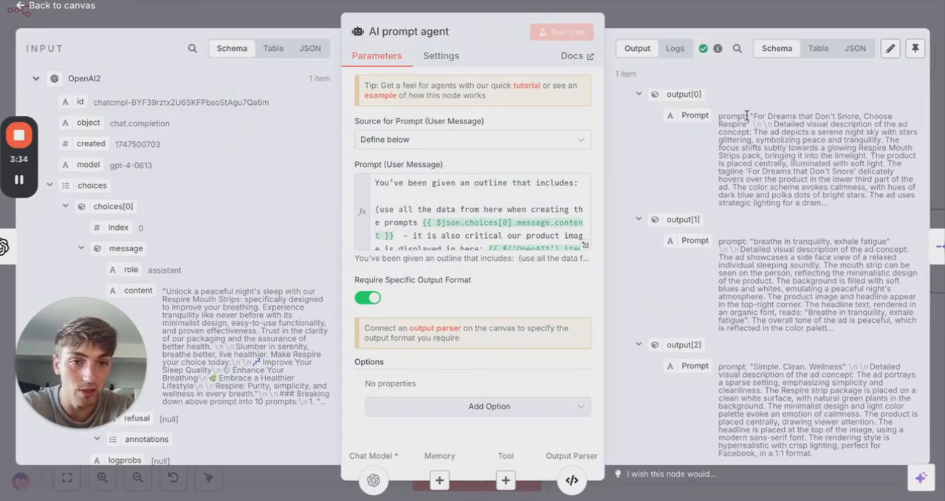
drag(724, 115, 827, 203)
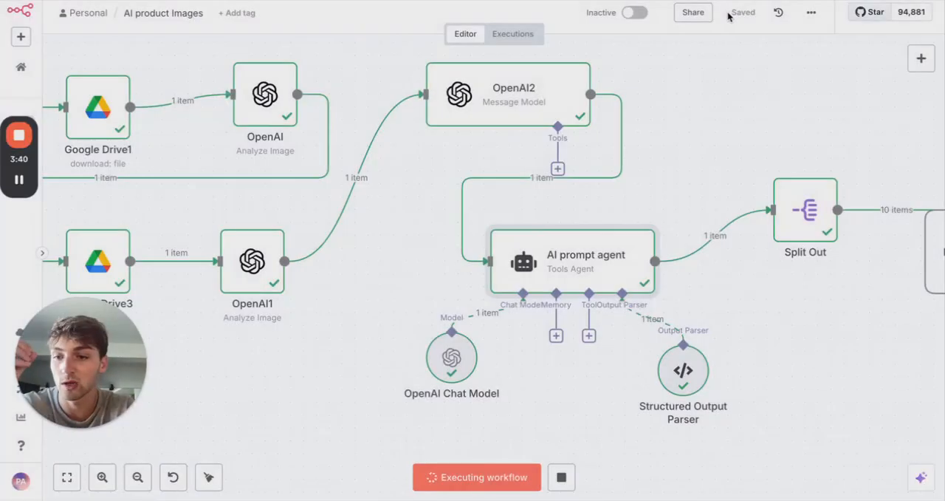
mouse_move(709, 39)
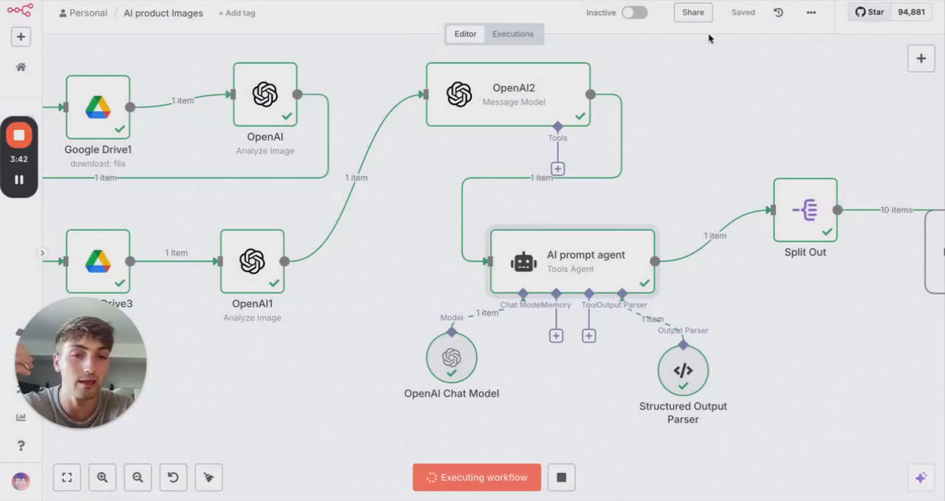
double_click(804, 209)
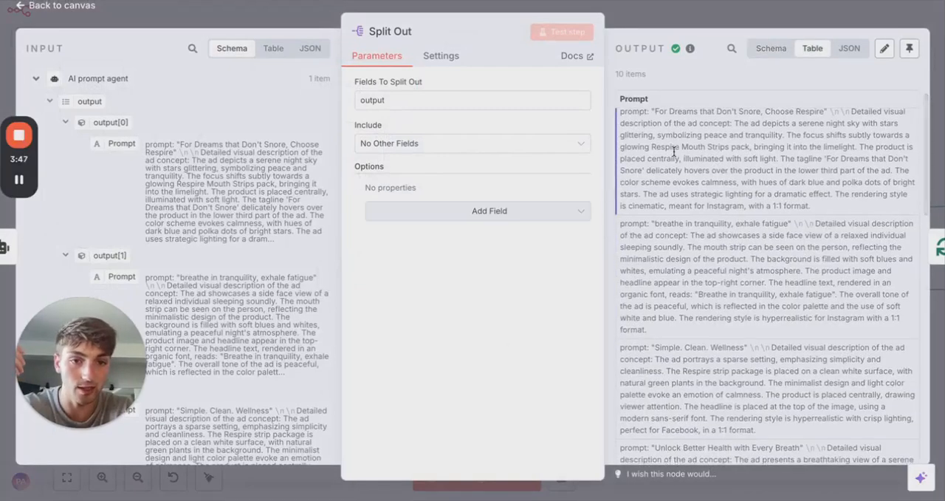
scroll(down, 3)
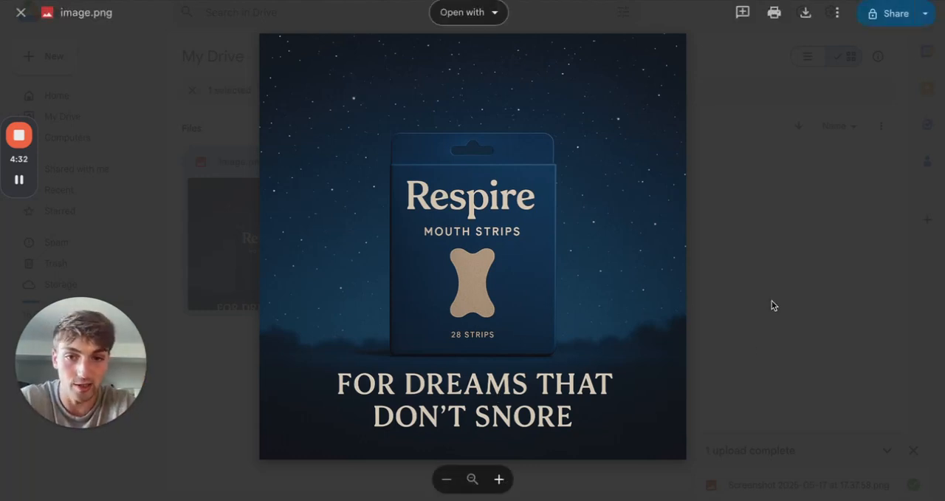
Step: Close the preview of the generated 'For Dreams That Don't Snore' ad
click(20, 13)
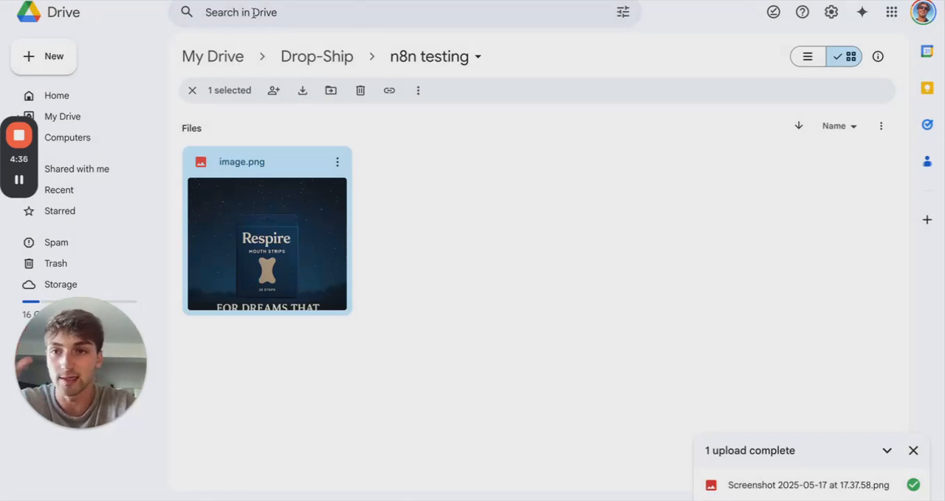
mouse_move(407, 47)
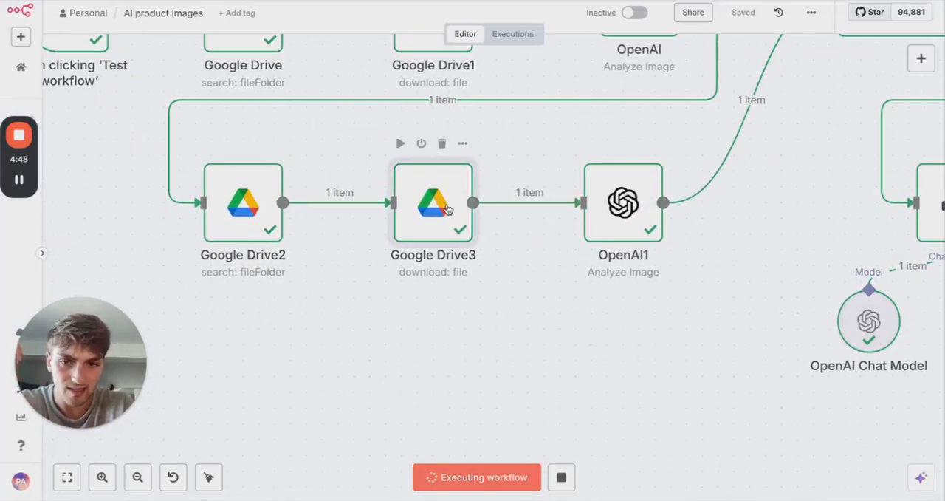
Step: Open loop nodes while the image generation loop uploads ads to Drive
double_click(433, 202)
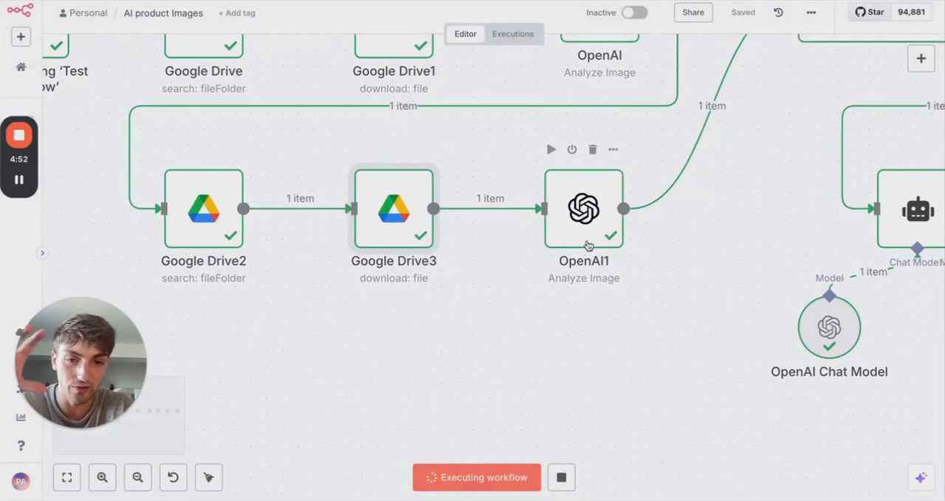
double_click(583, 209)
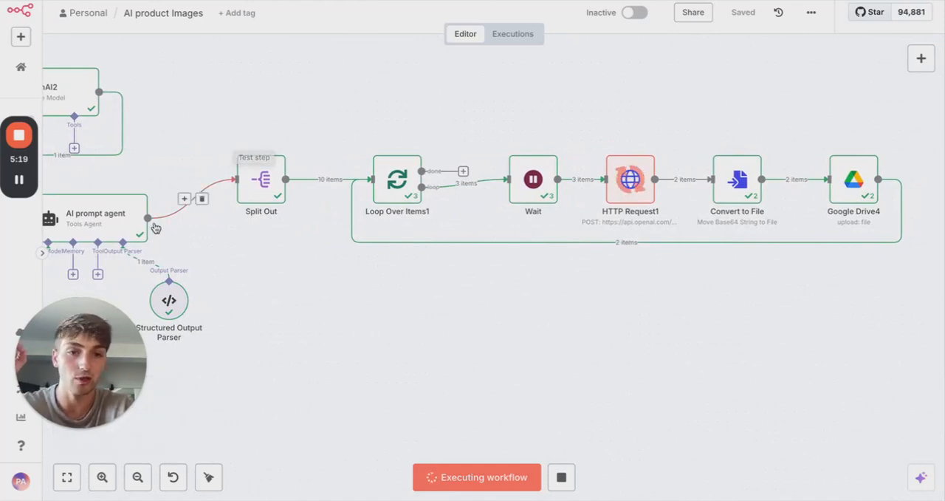
mouse_move(259, 244)
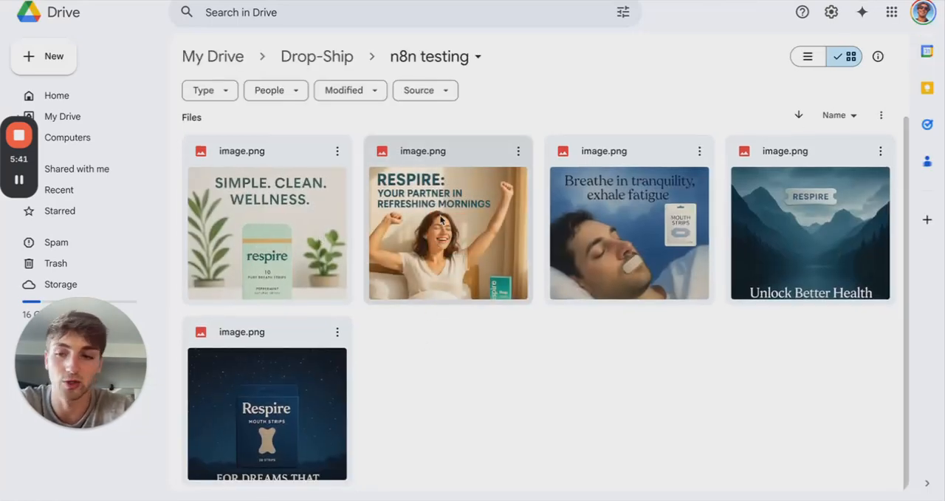
Step: Preview the generated ads: refreshing mornings, Breathe in tranquility, SIMPLE. CLEAN. WELLNESS
double_click(448, 232)
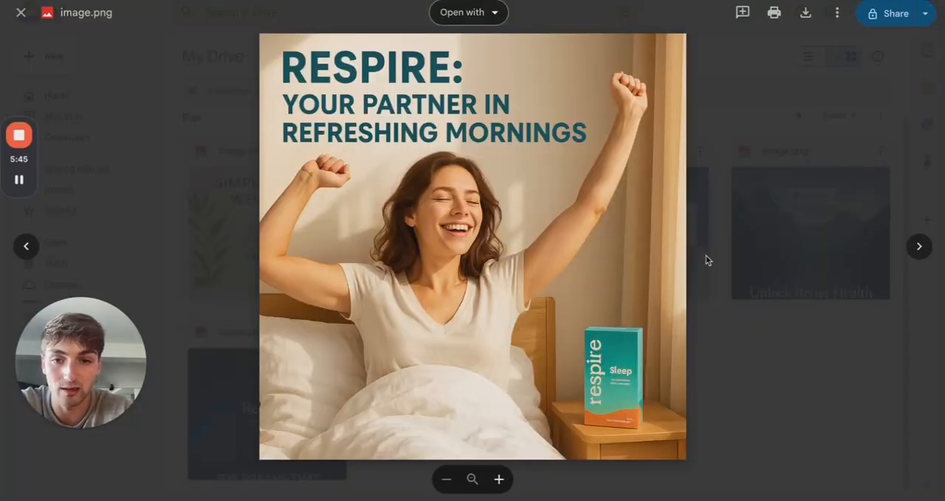
click(21, 12)
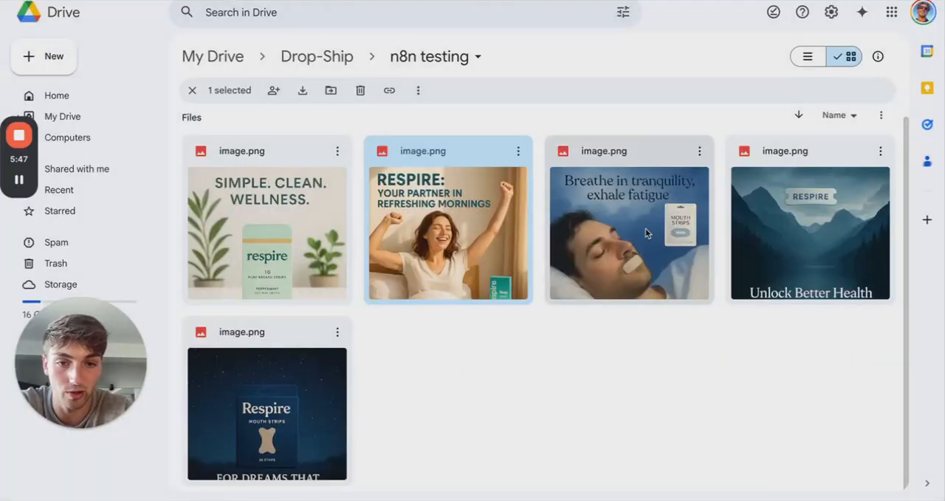
double_click(629, 231)
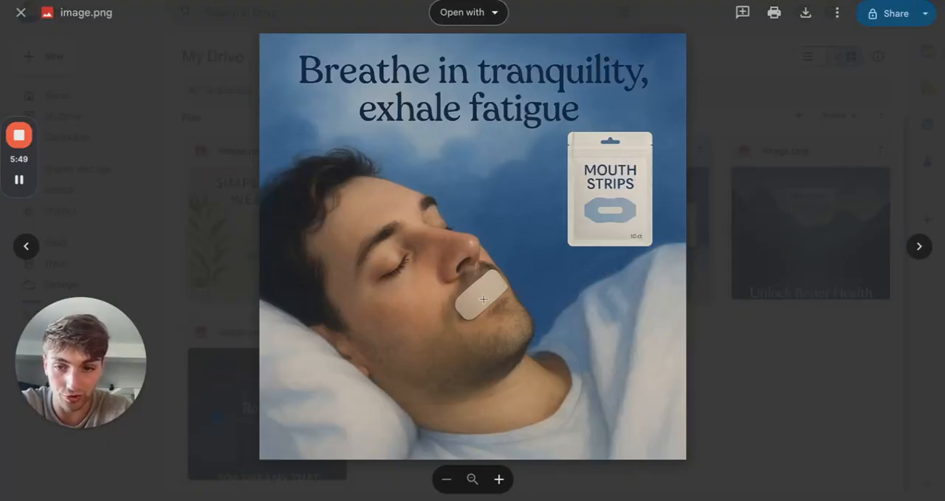
click(919, 246)
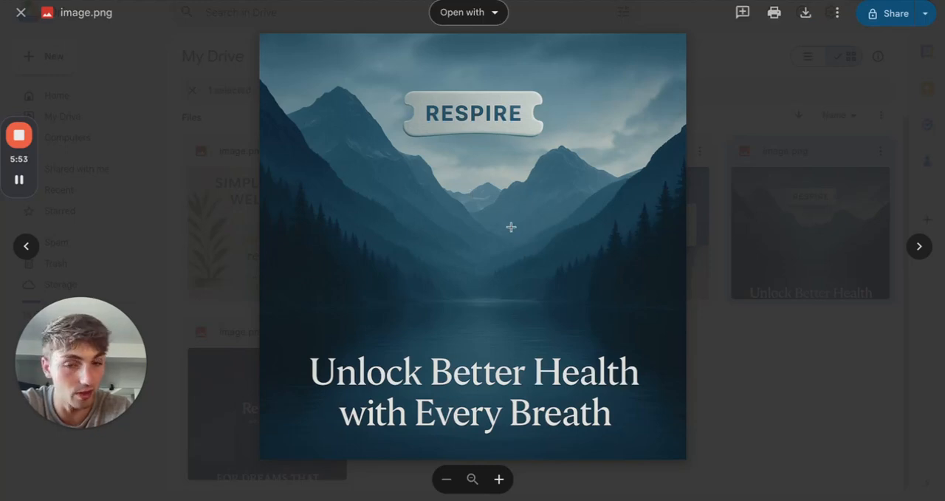
click(20, 13)
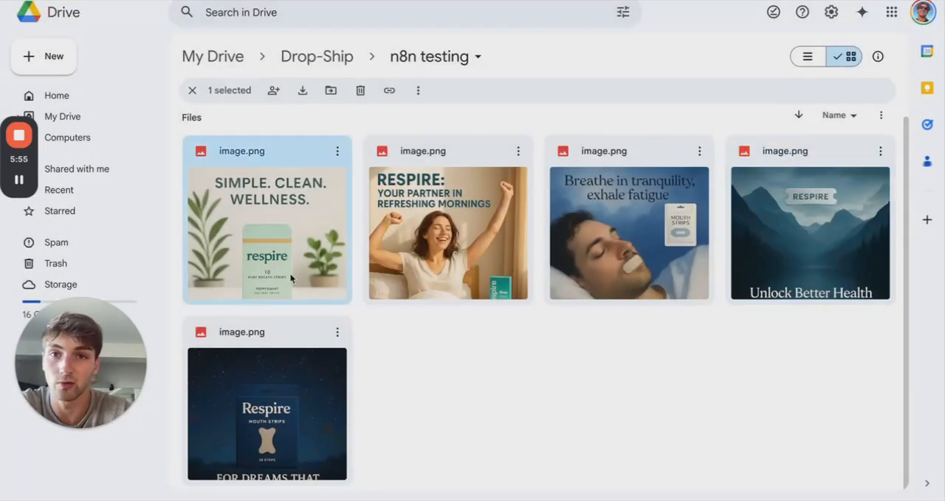
double_click(266, 232)
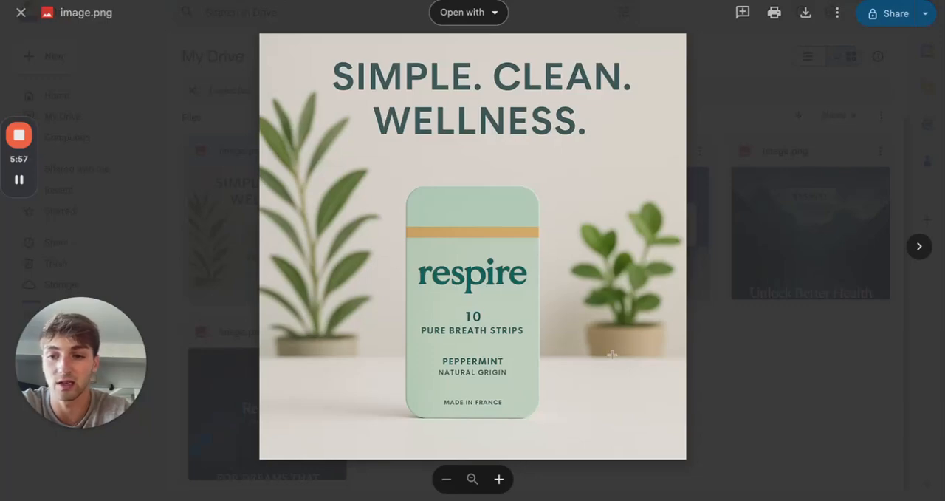
click(20, 13)
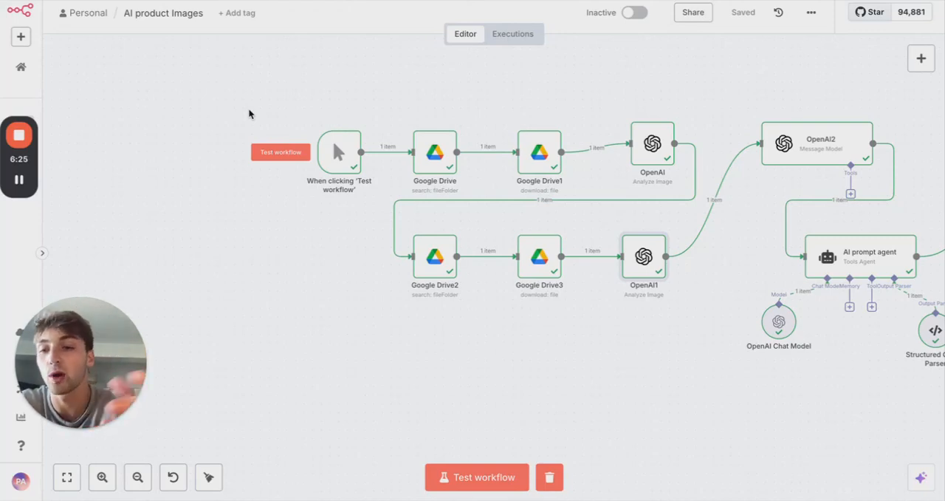
mouse_move(224, 193)
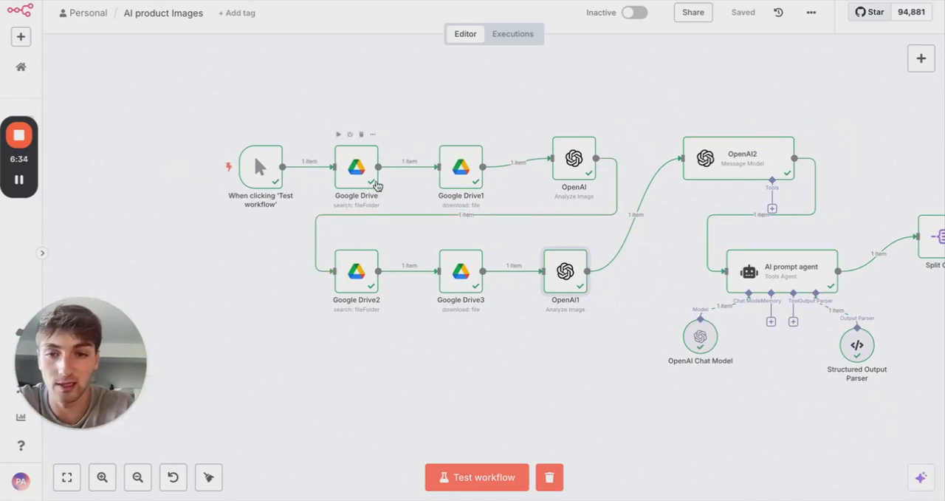
Step: Review the first Google Drive node's folder search parameters and found screenshot output
double_click(356, 166)
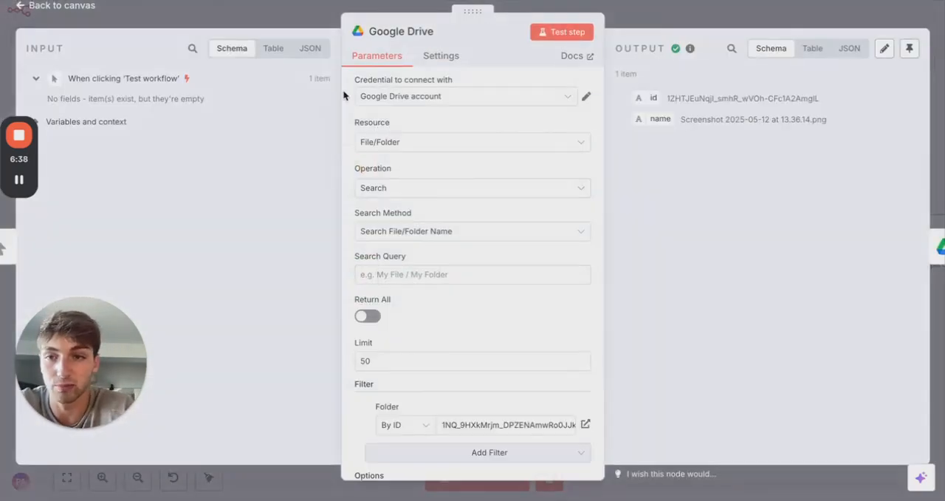
mouse_move(709, 5)
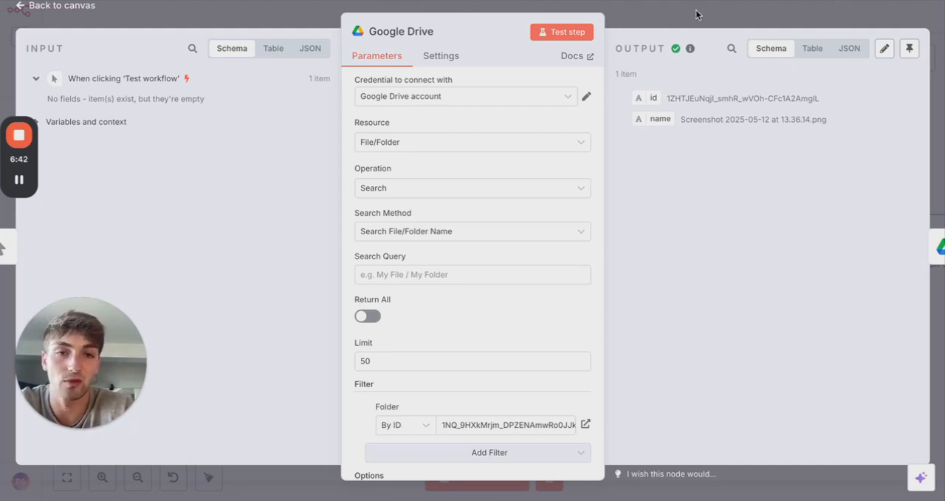
mouse_move(680, 32)
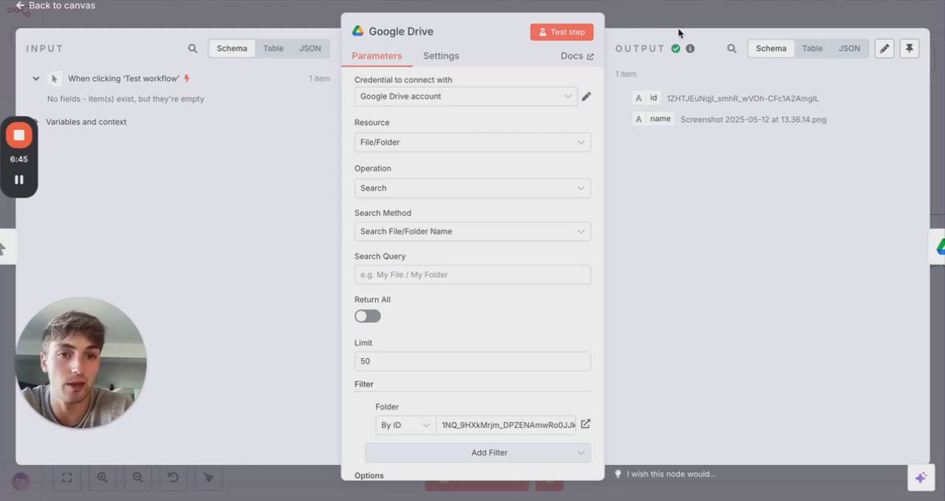
mouse_move(648, 20)
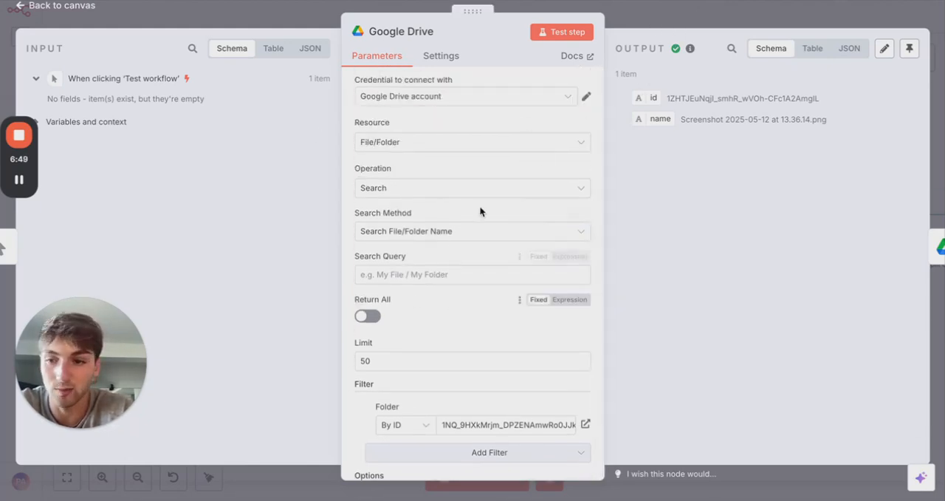
scroll(down, 3)
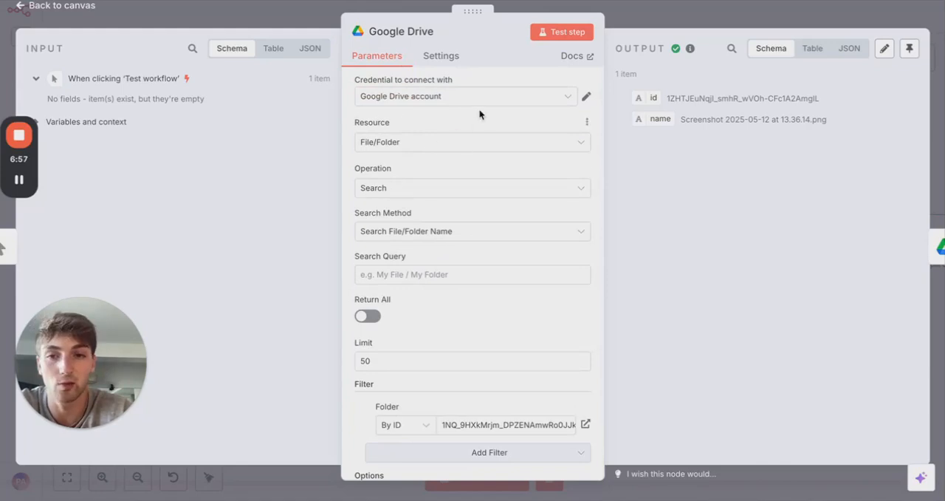
mouse_move(473, 232)
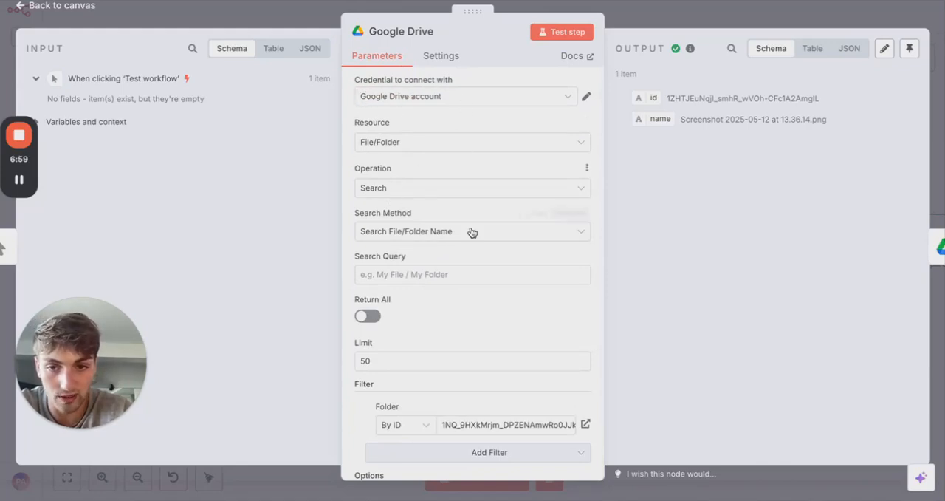
mouse_move(650, 278)
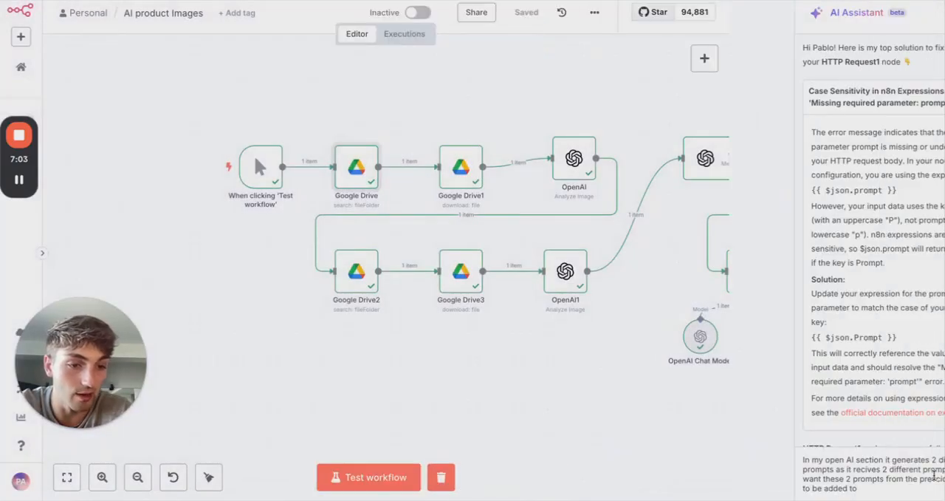
Step: Close the AI Assistant and confirm Google Drive1 downloaded the Deep Heat inspiration ad image
scroll(down, 3)
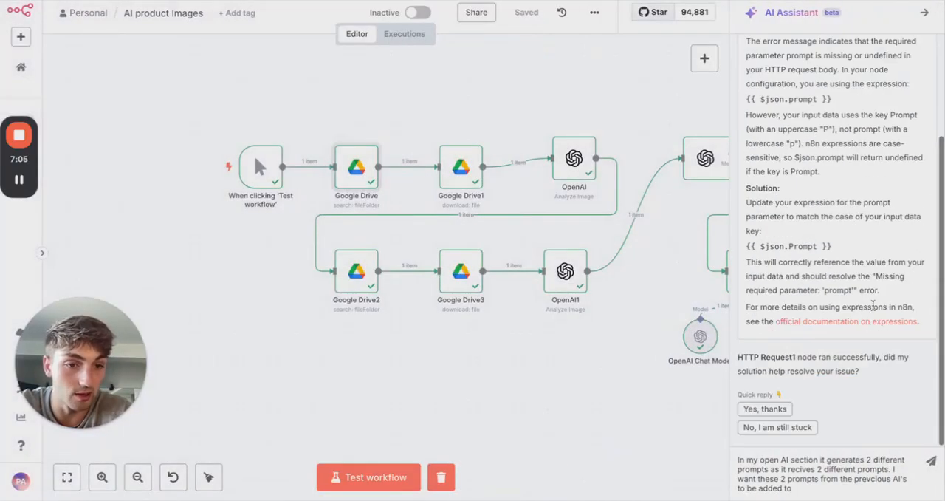
mouse_move(878, 251)
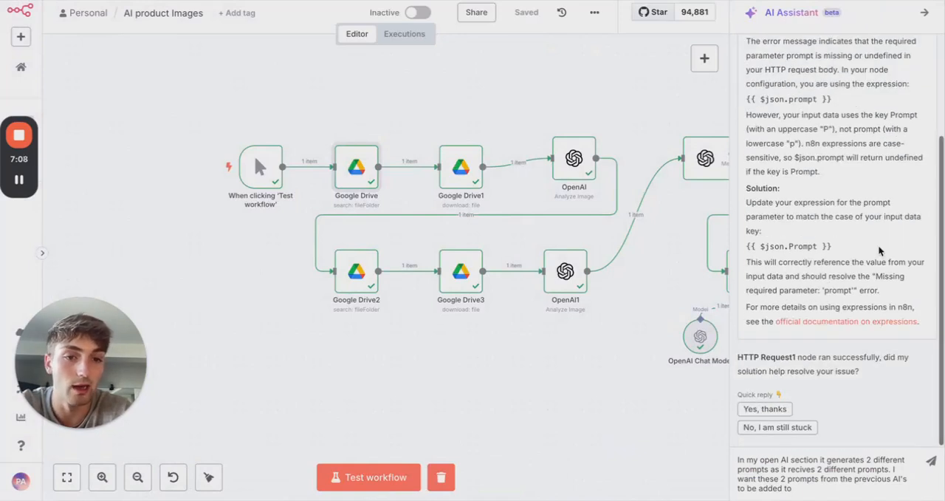
click(925, 12)
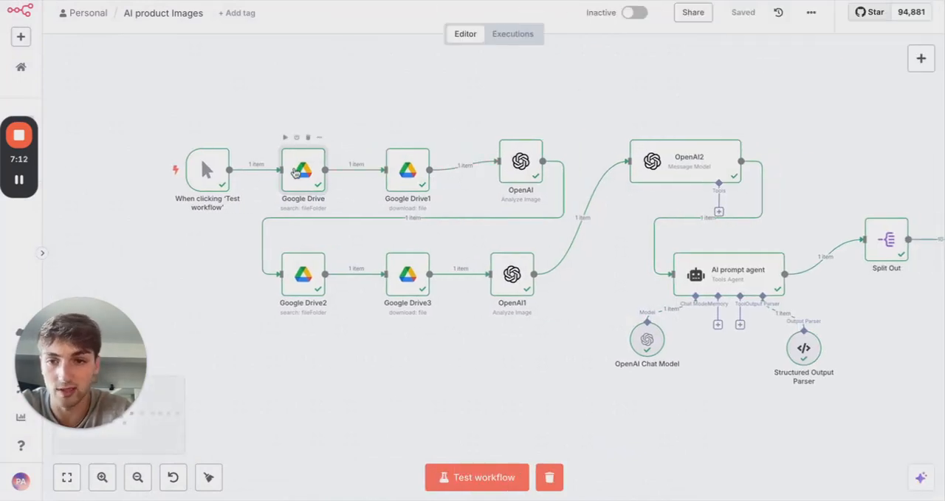
double_click(302, 170)
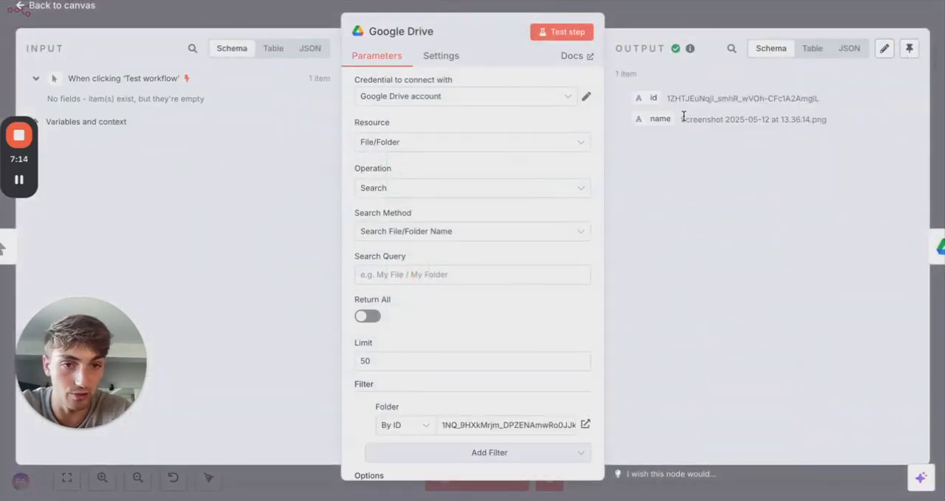
click(59, 5)
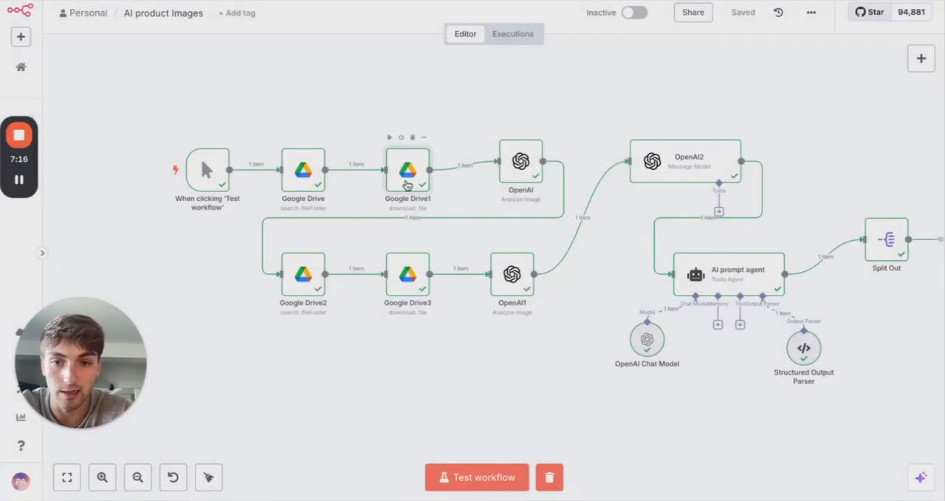
double_click(407, 170)
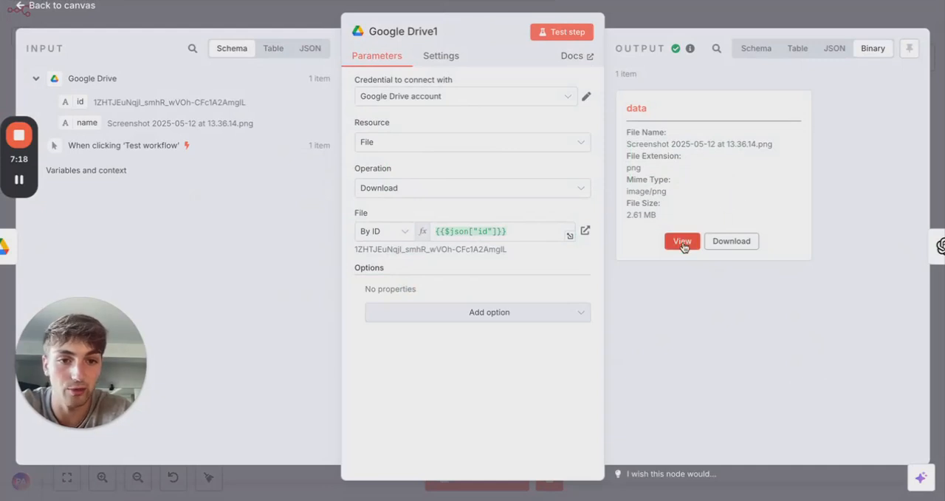
click(682, 241)
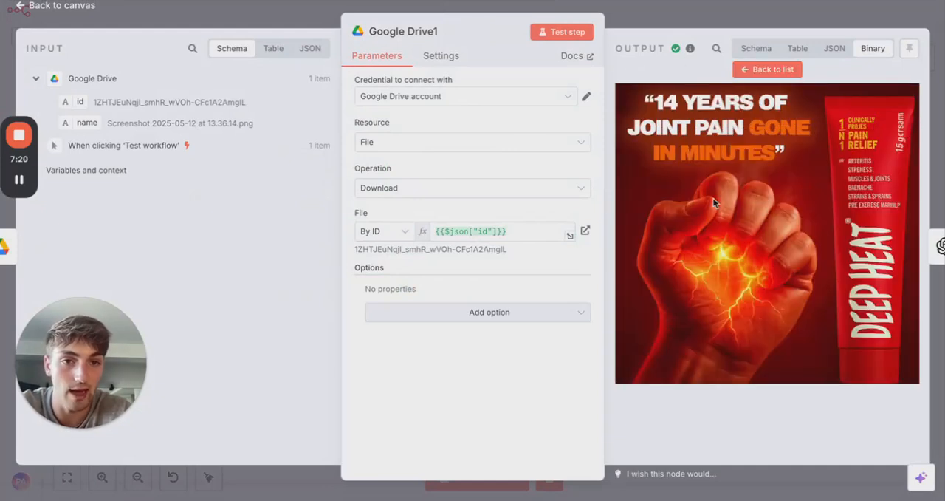
click(53, 5)
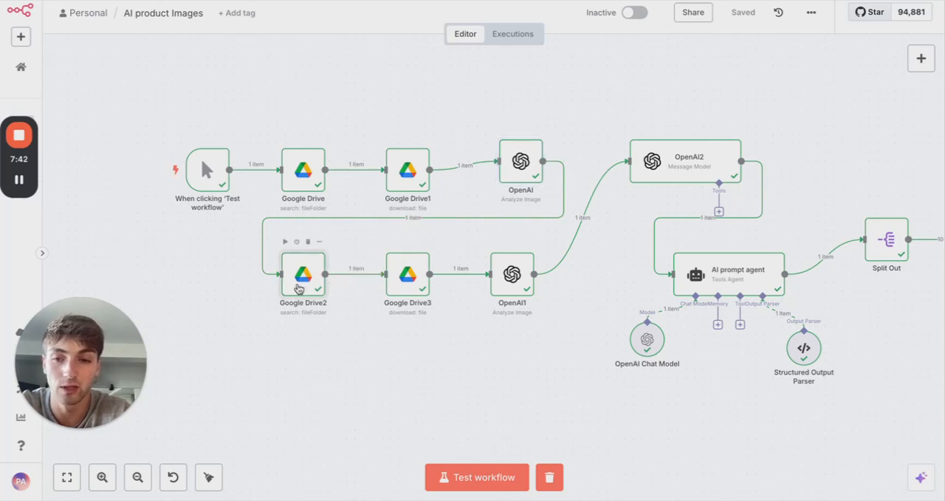
Step: Glance at the Google Drive2 search step, then open OpenAI2 to view its inputs
double_click(302, 274)
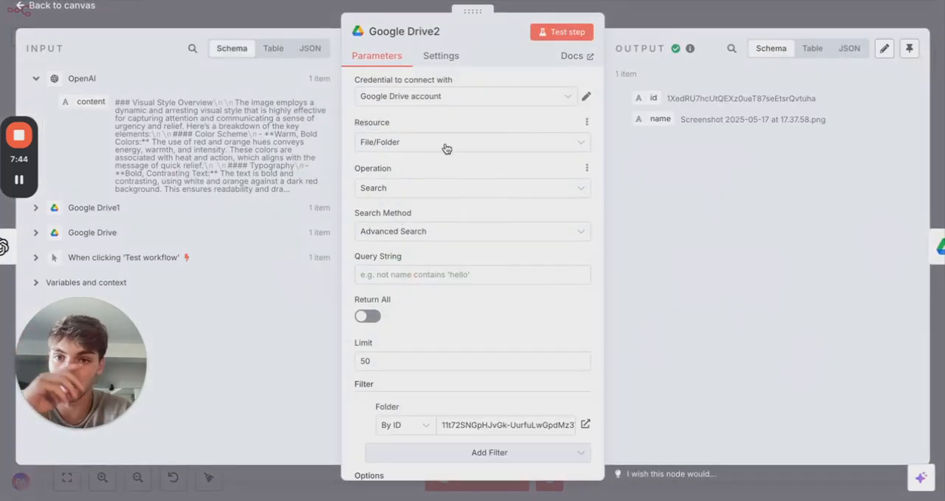
mouse_move(446, 147)
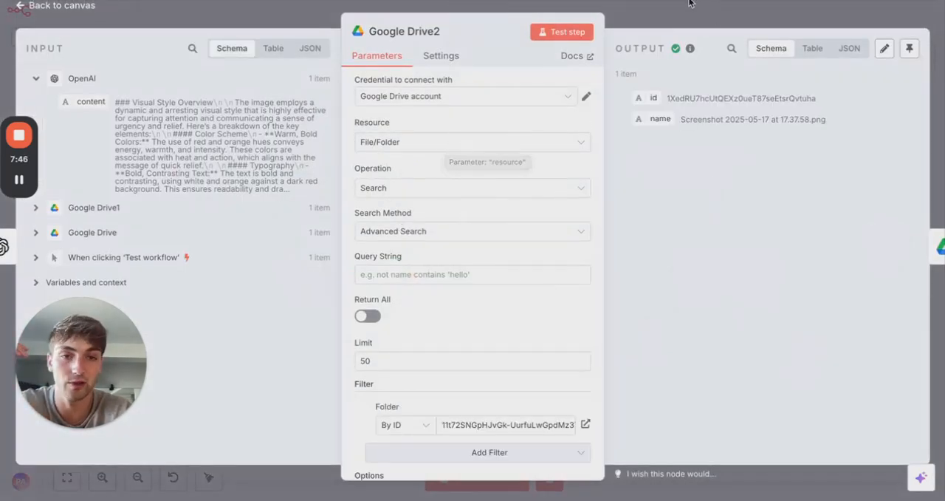
click(561, 31)
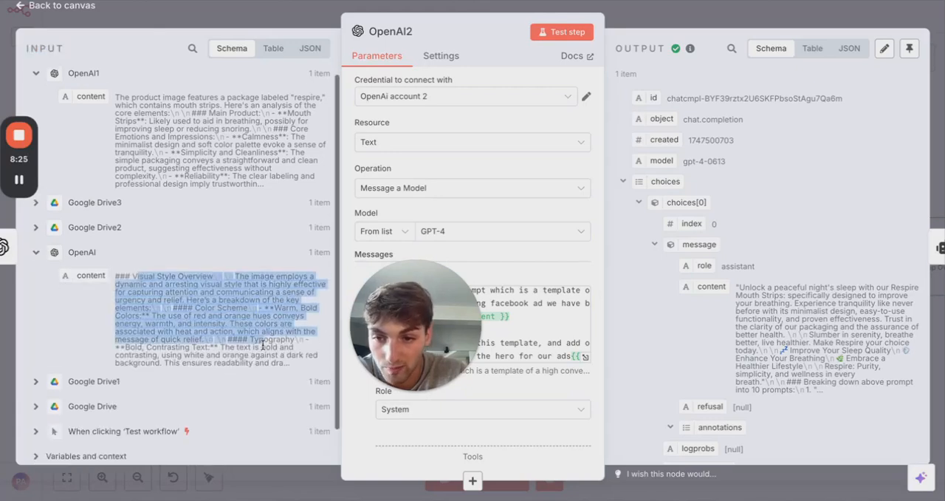
Step: Scroll the OpenAI2 prompt and expand Google Drive2's file id and name in the input schema
scroll(down, 3)
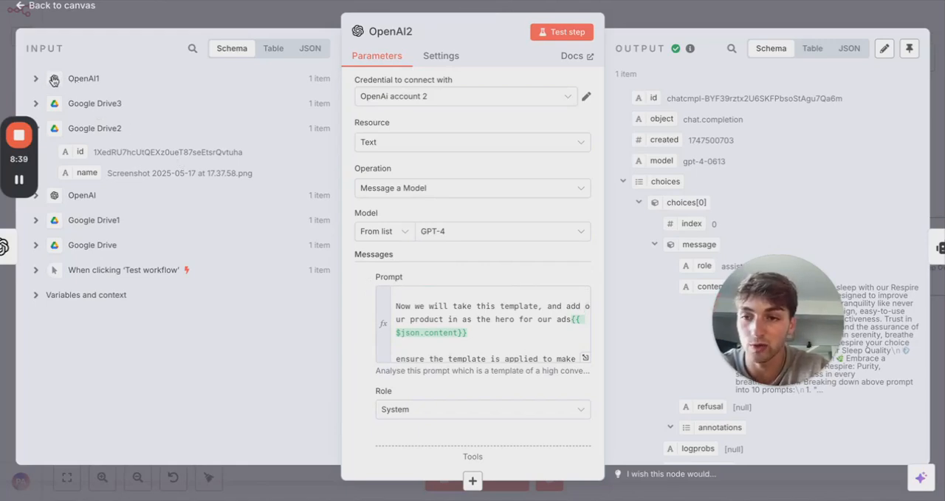
click(35, 78)
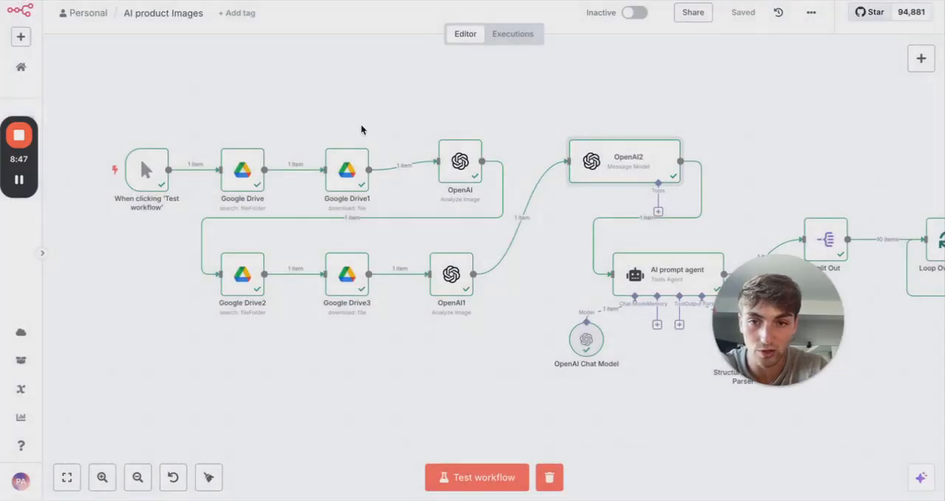
mouse_move(517, 264)
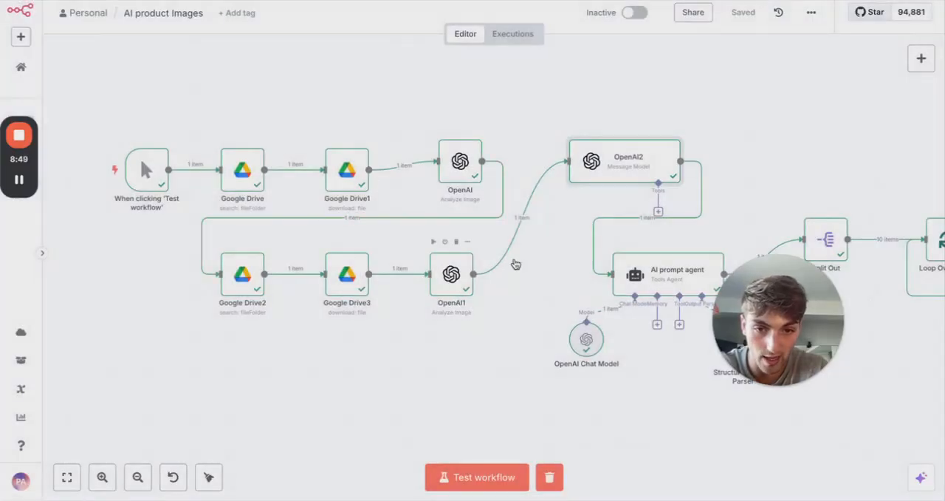
double_click(624, 161)
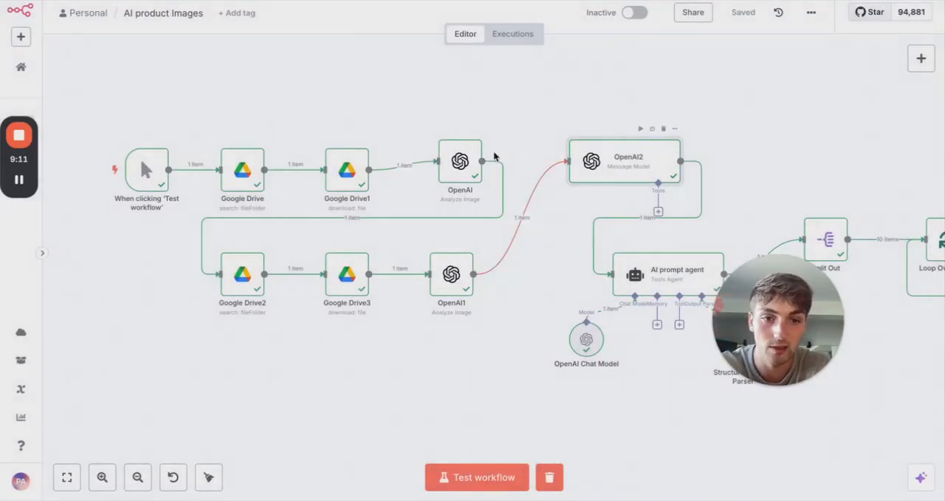
double_click(629, 161)
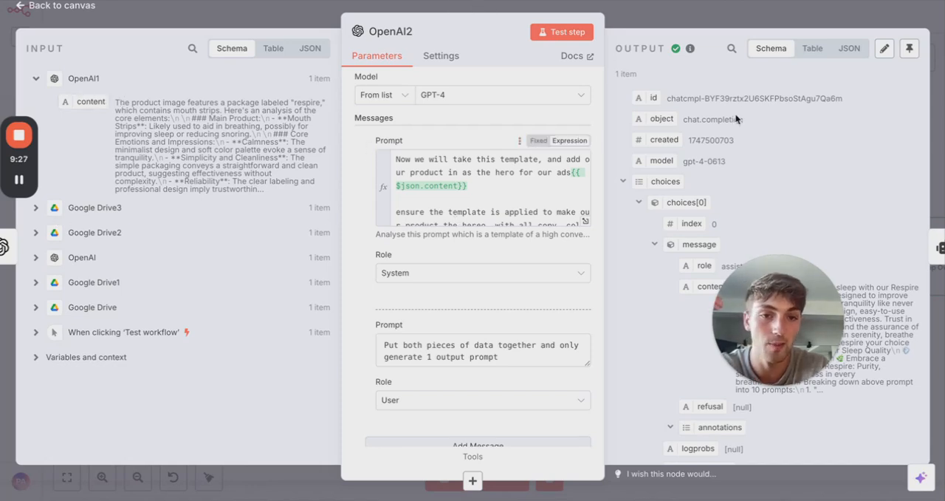
scroll(down, 3)
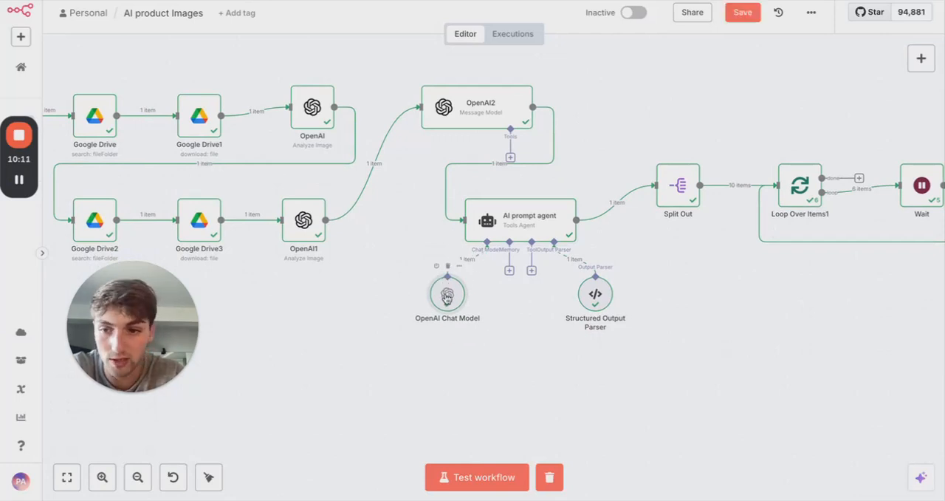
double_click(447, 294)
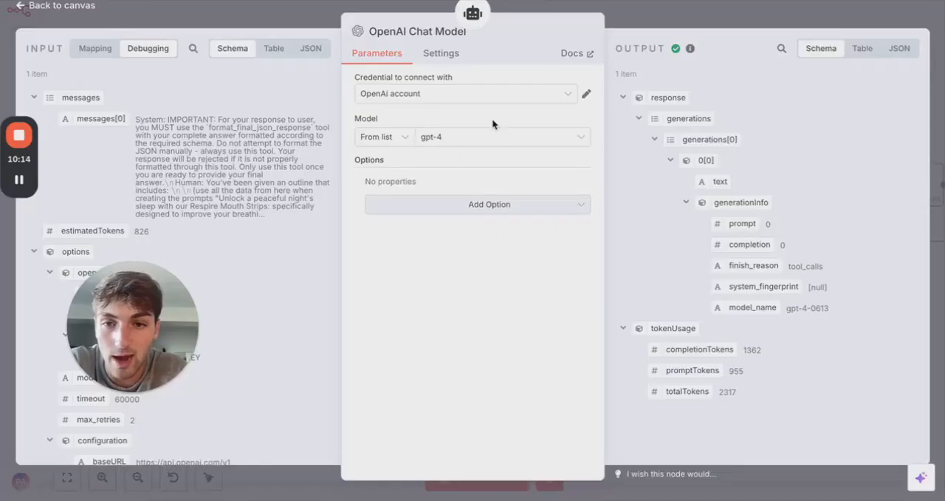
mouse_move(485, 103)
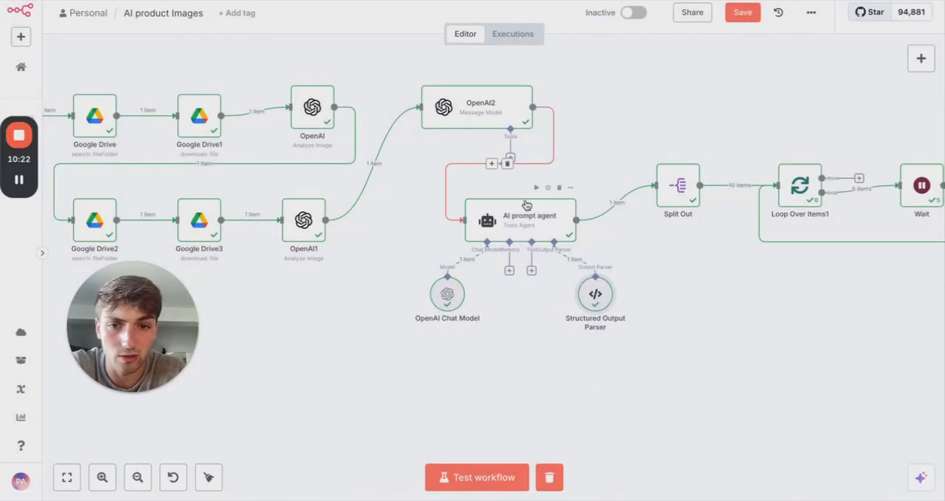
double_click(519, 219)
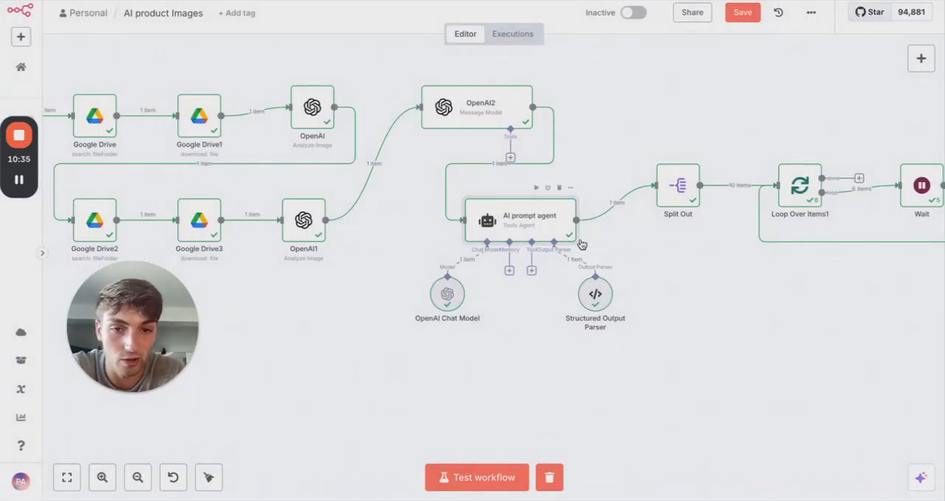
double_click(595, 294)
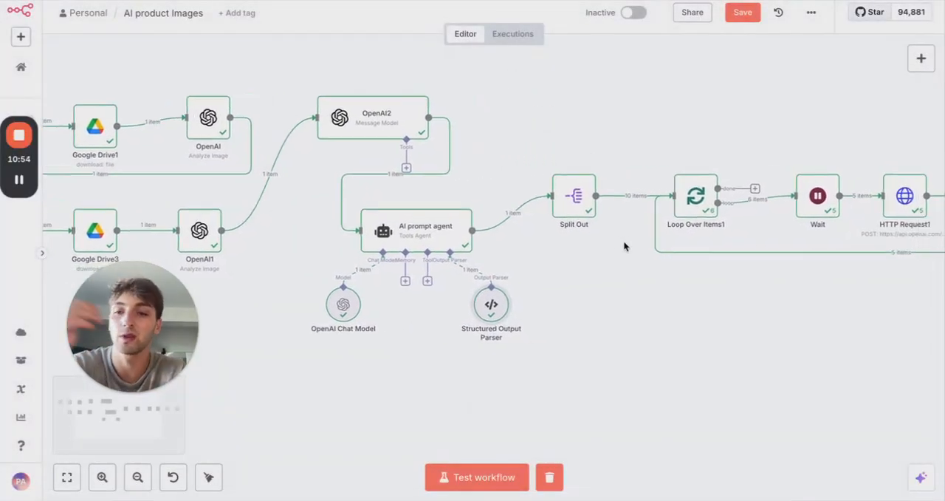
double_click(574, 195)
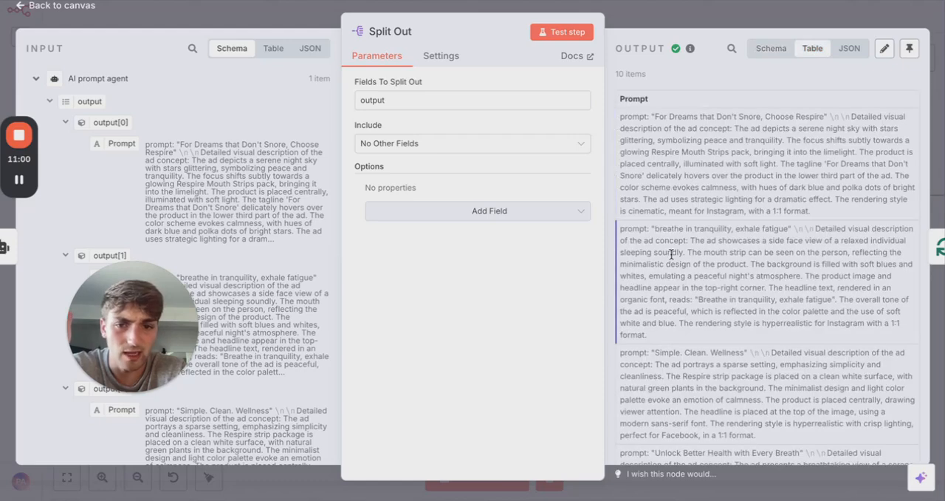
scroll(down, 3)
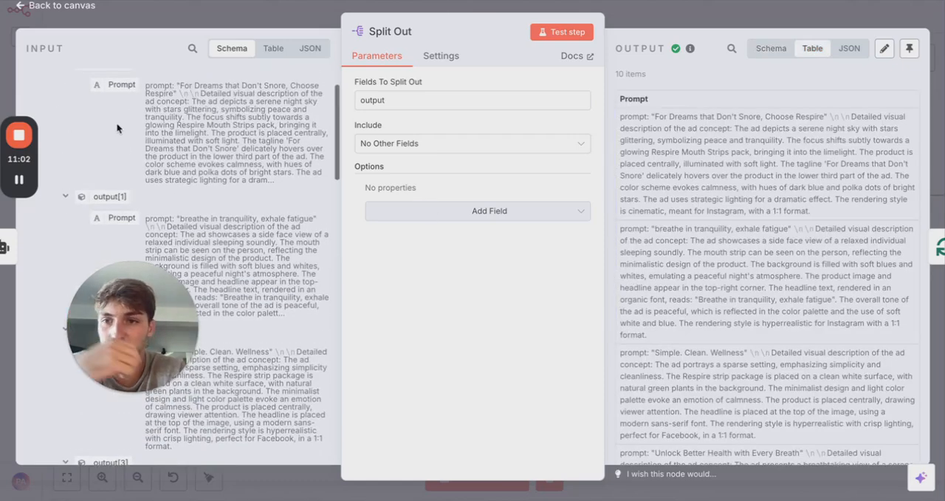
click(60, 6)
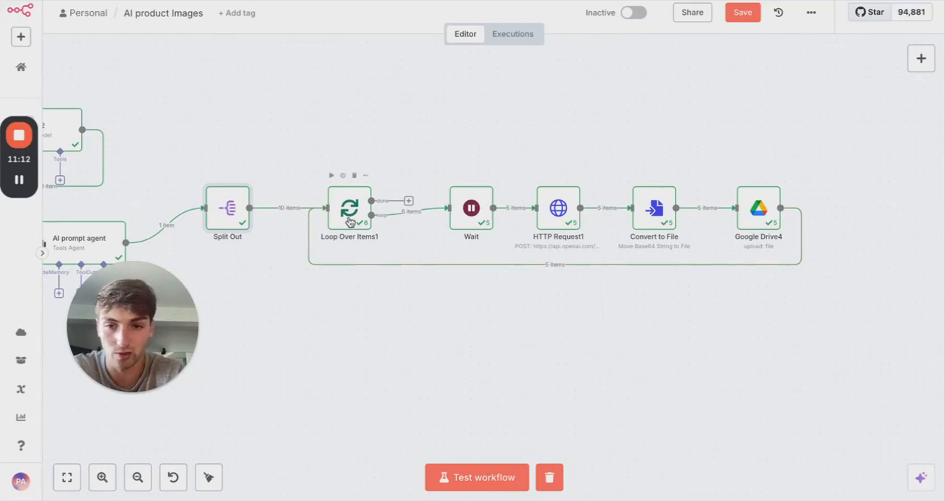
double_click(348, 208)
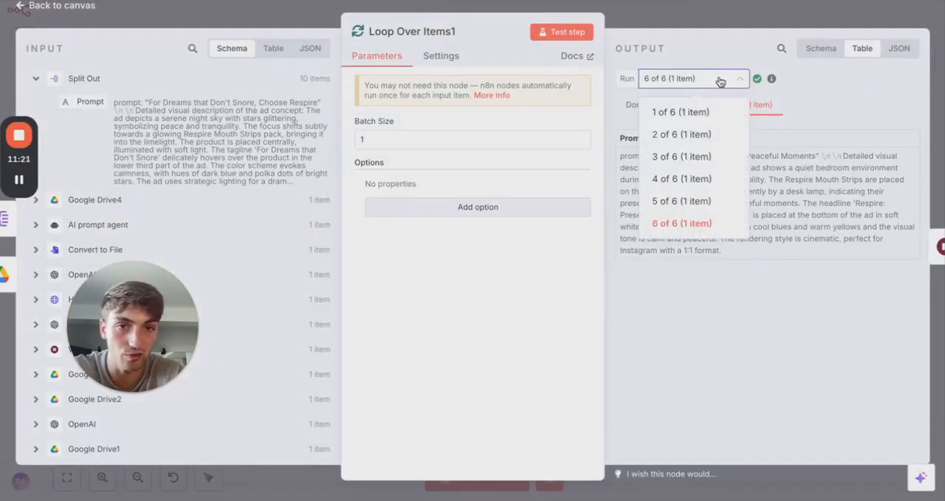
mouse_move(681, 135)
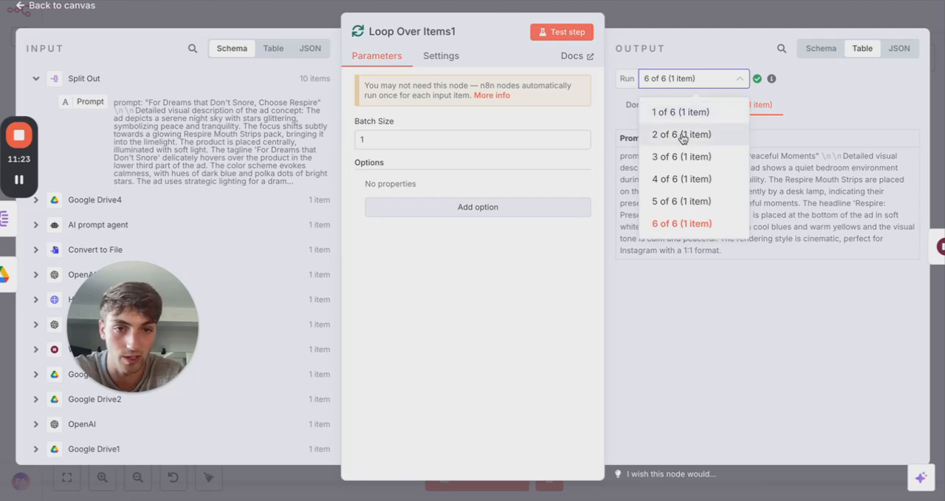
click(680, 112)
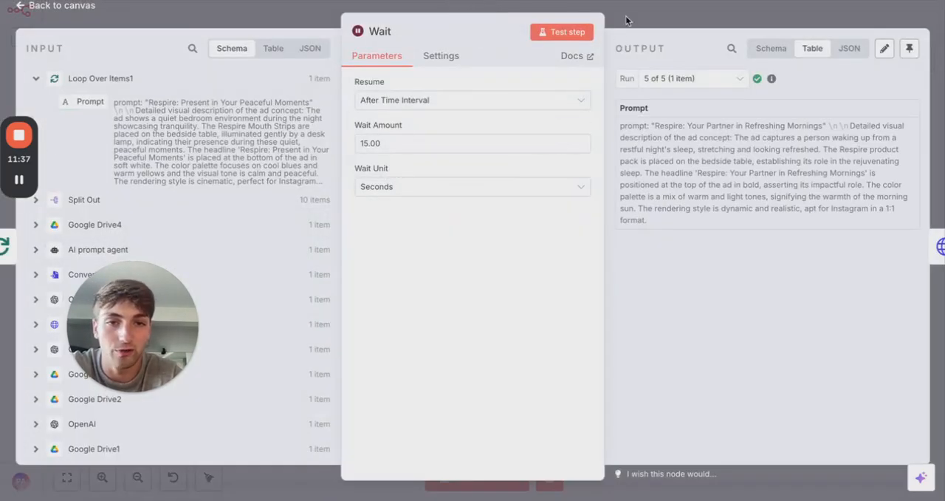
mouse_move(580, 77)
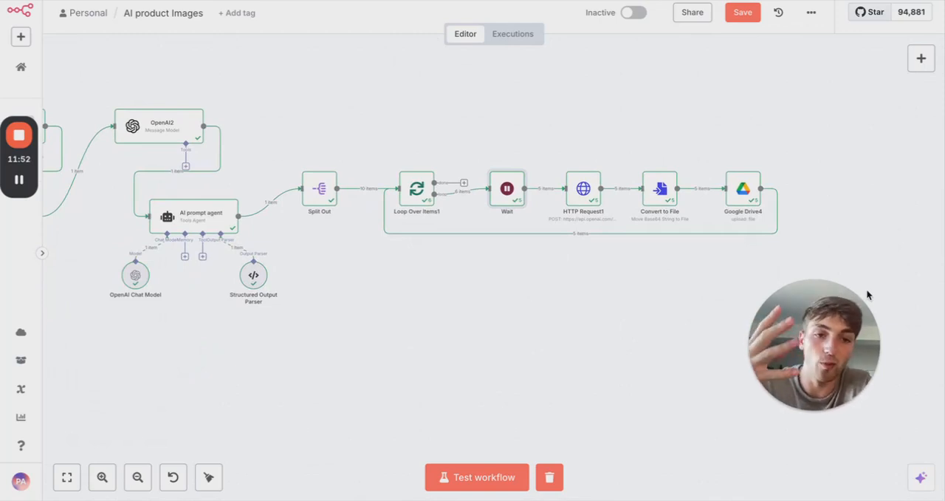
mouse_move(646, 340)
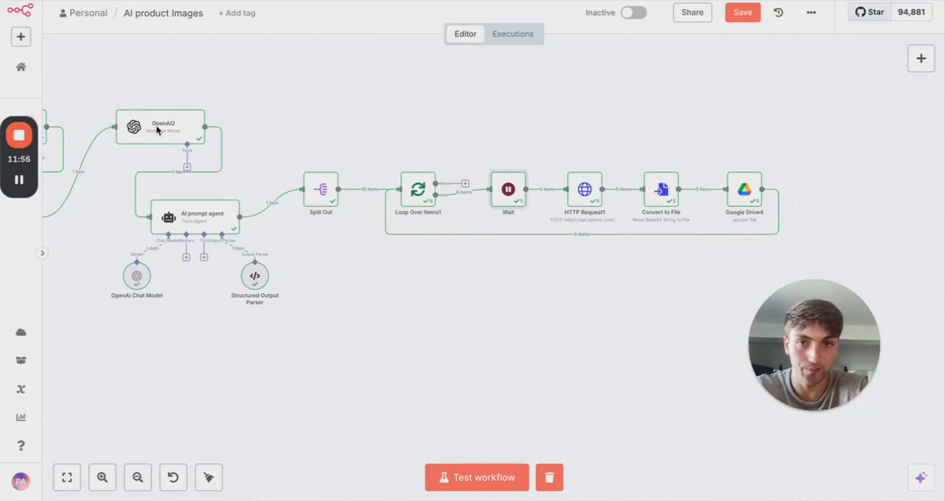
Step: Open the OpenAI2 message model step
double_click(161, 127)
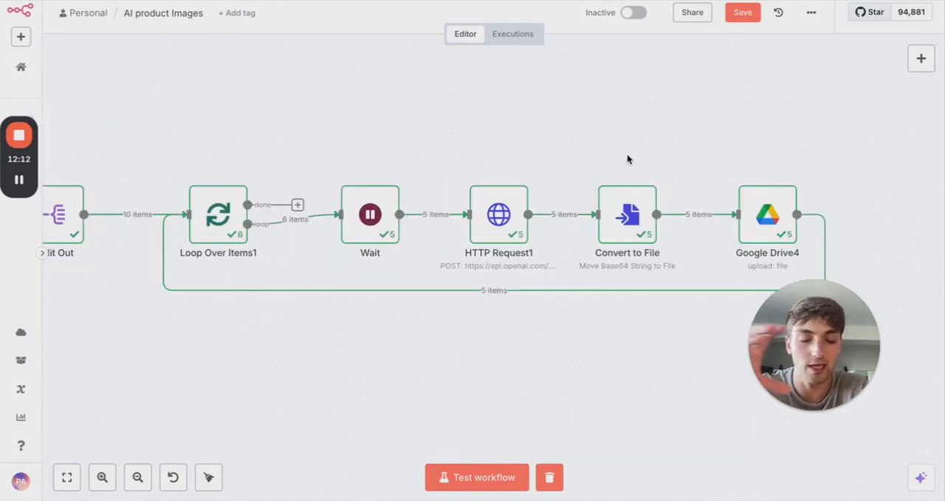
mouse_move(545, 194)
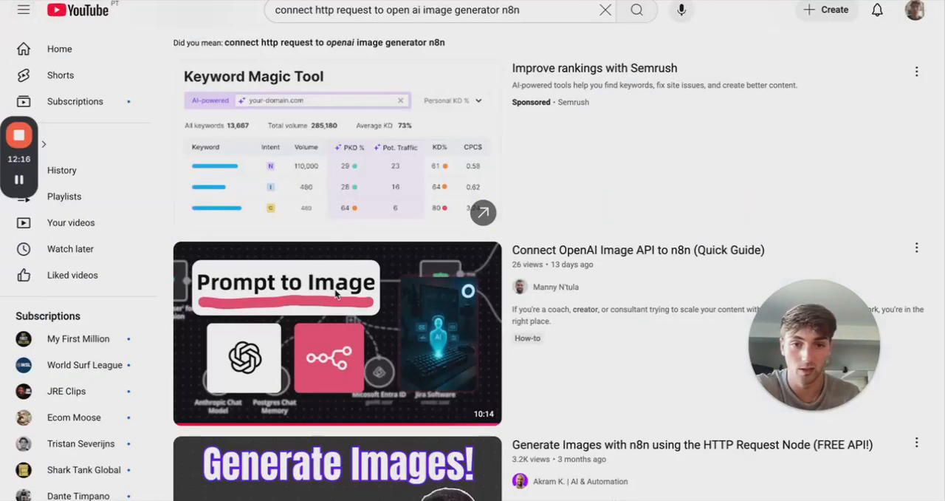
Step: Scroll through YouTube results on linking an HTTP request to OpenAI image generation
scroll(down, 3)
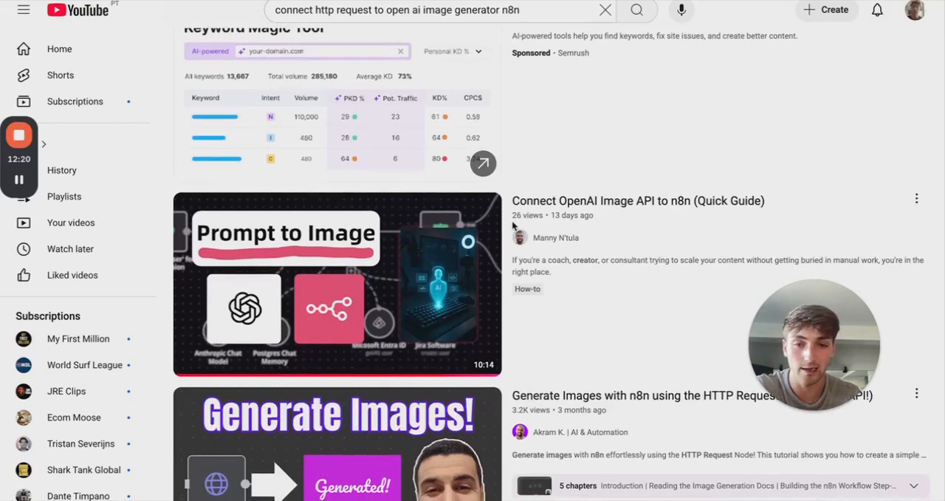
scroll(down, 3)
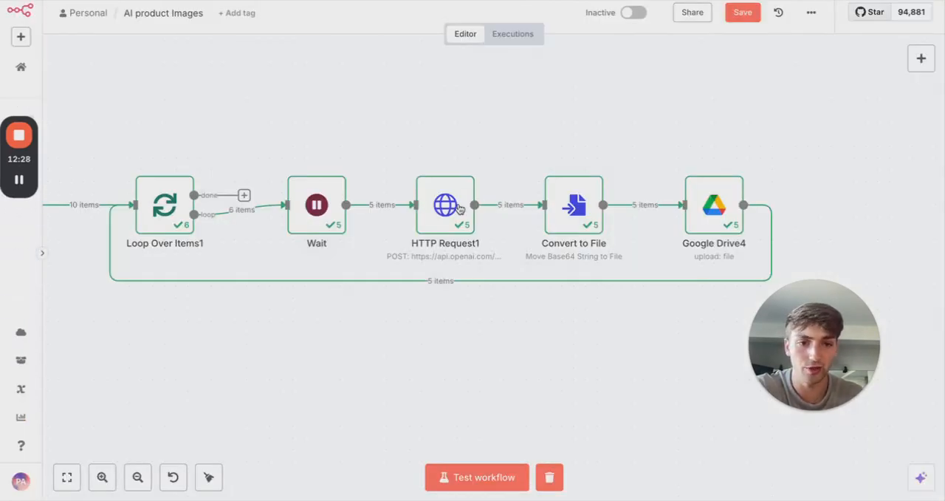
double_click(445, 204)
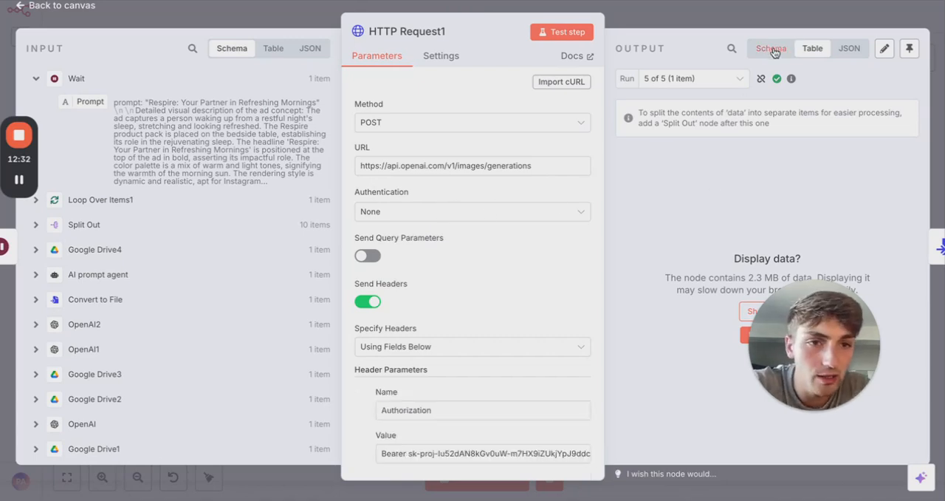
click(771, 48)
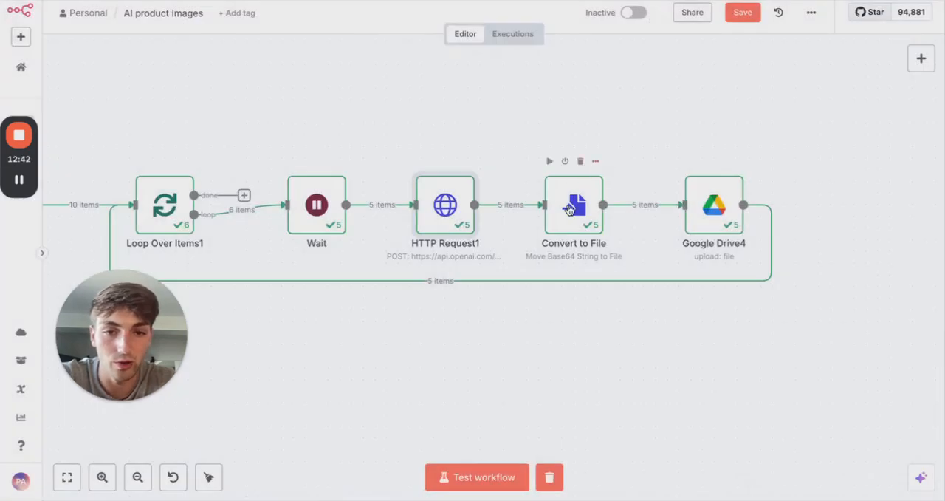
double_click(574, 204)
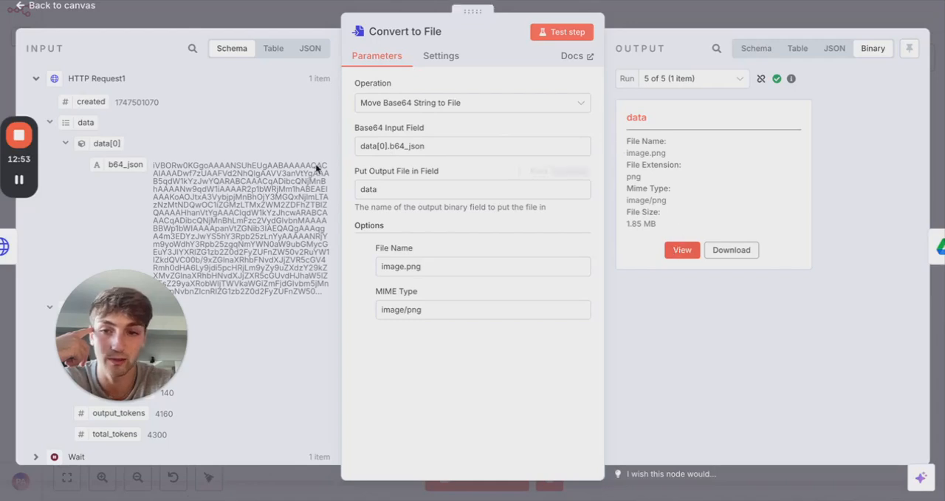
click(681, 249)
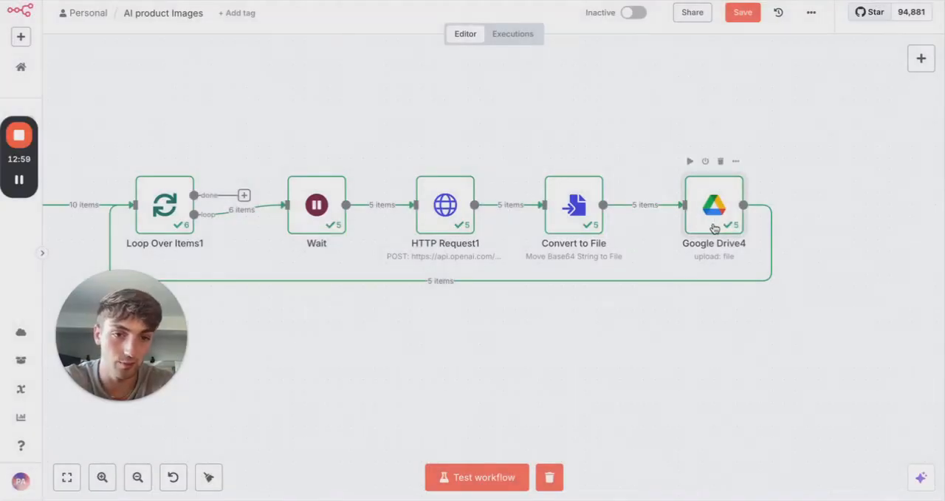
Step: Check the Google Drive4 upload step, then view OpenAI1's GPT-4O description of the Respire screenshot
double_click(713, 205)
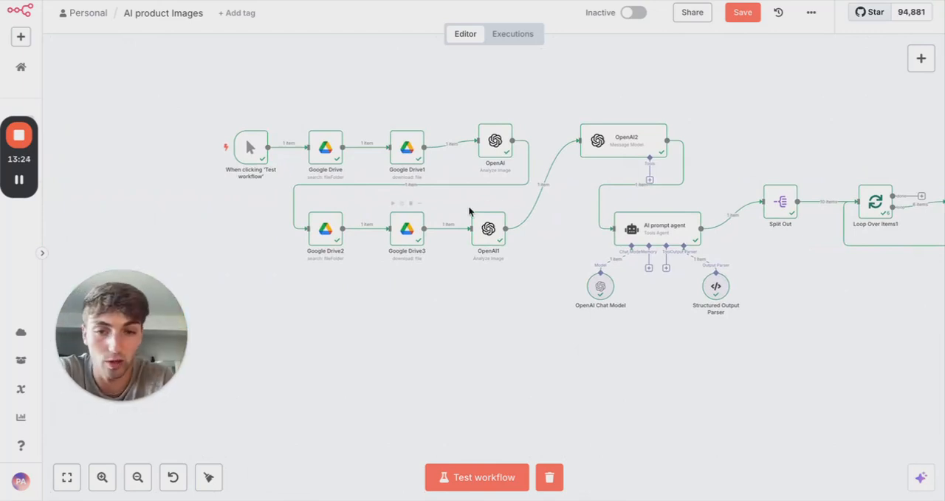
double_click(488, 229)
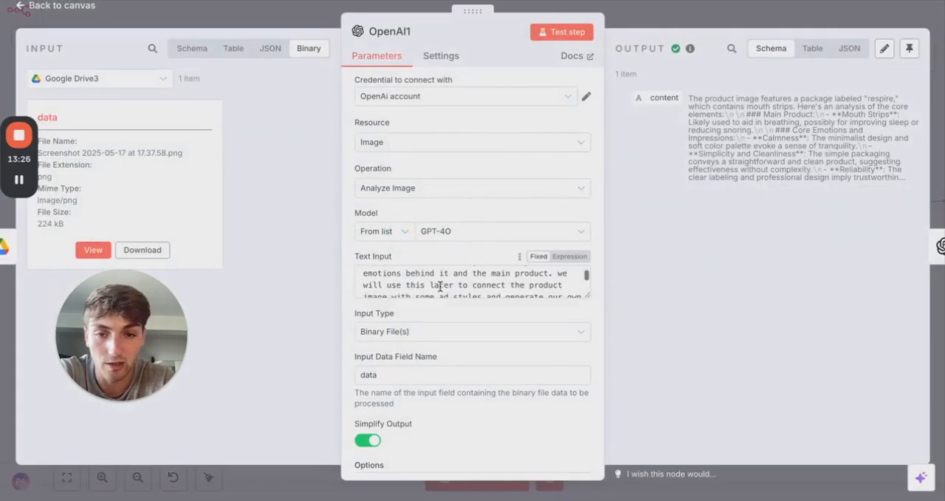